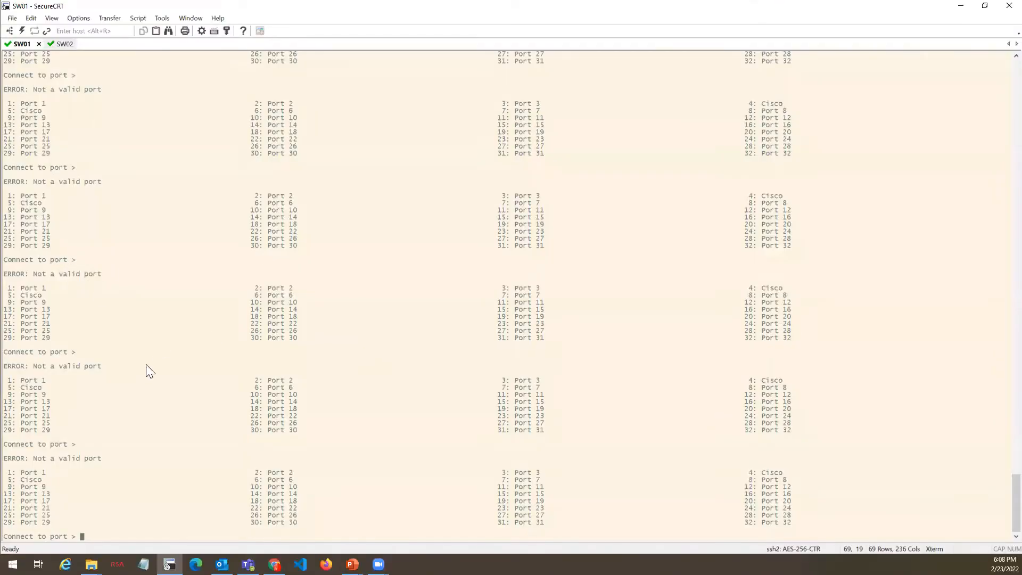
{"action": "mouse_move", "coordinate": [74, 56]}
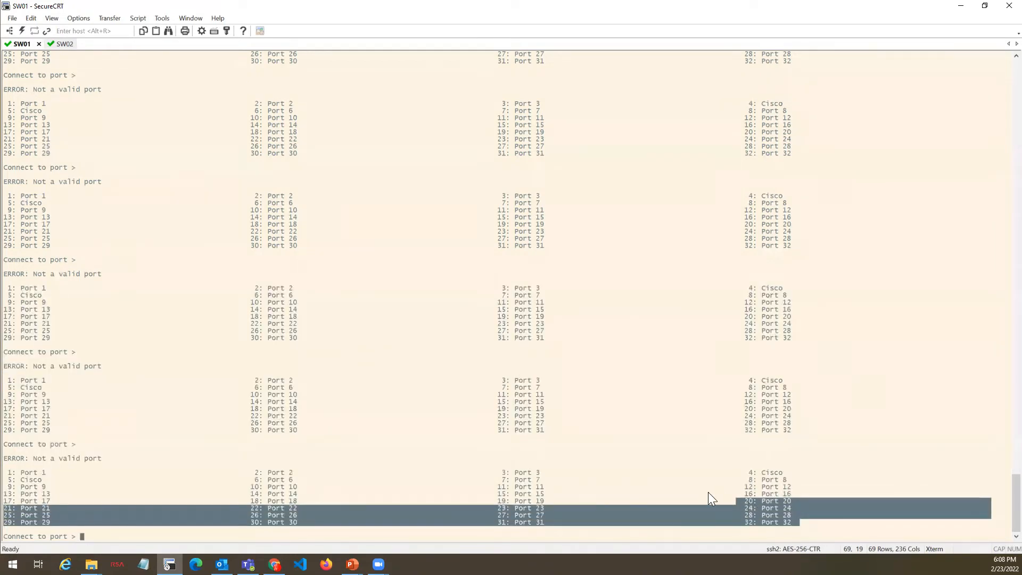
{"action": "mouse_move", "coordinate": [588, 473]}
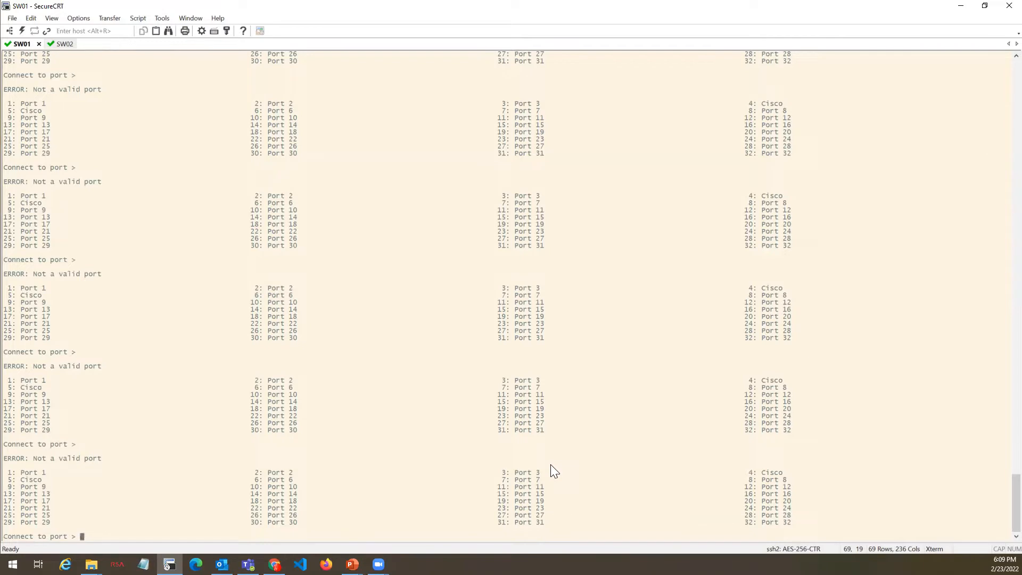
{"action": "mouse_move", "coordinate": [519, 481]}
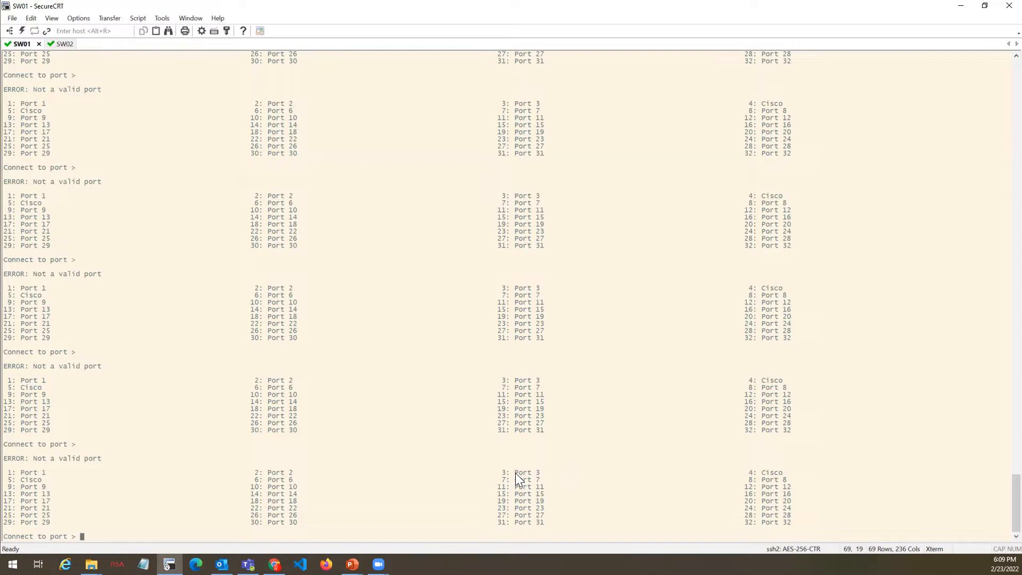
{"action": "mouse_move", "coordinate": [393, 465]}
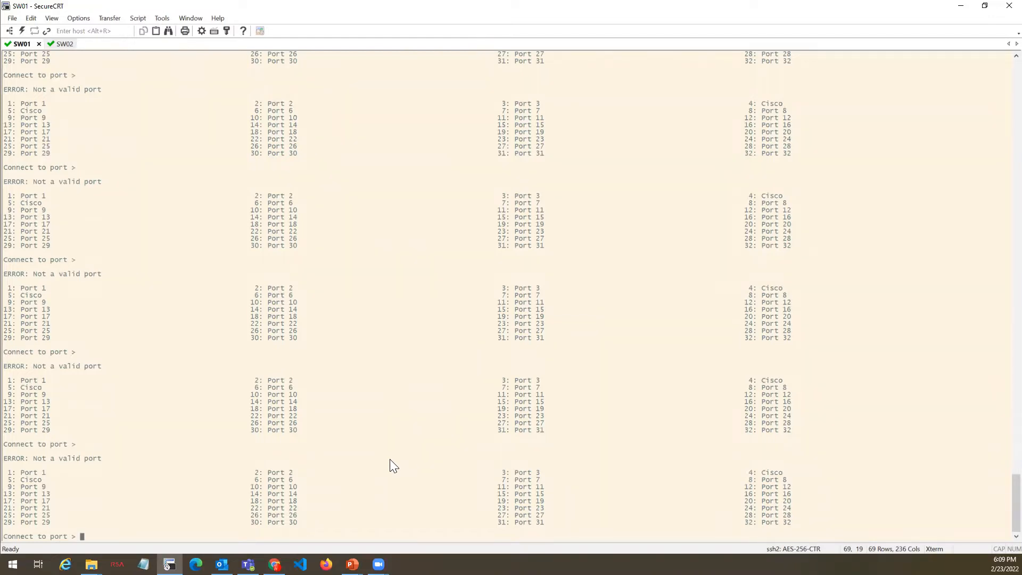
- Connect the SW01 console to port 3 and log in to the OS10 switch as admin
{"action": "type", "text": "3"}
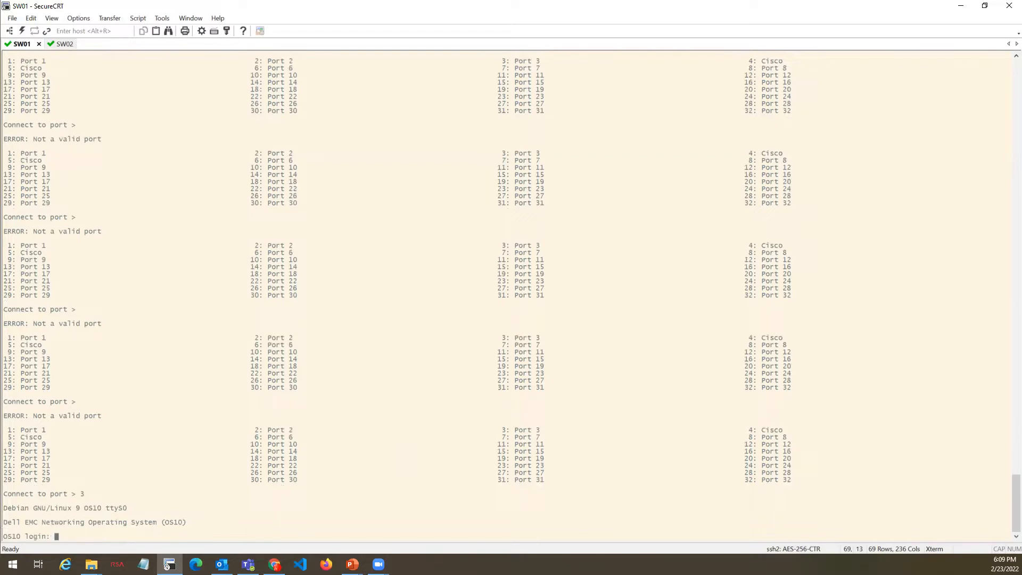
{"action": "mouse_move", "coordinate": [61, 531]}
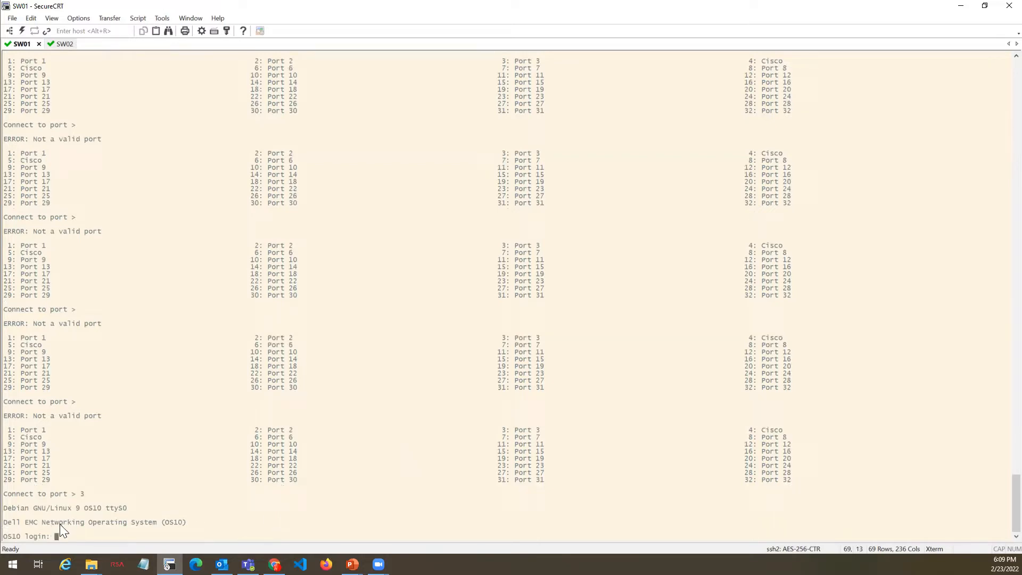
{"action": "double_click", "coordinate": [11, 535]}
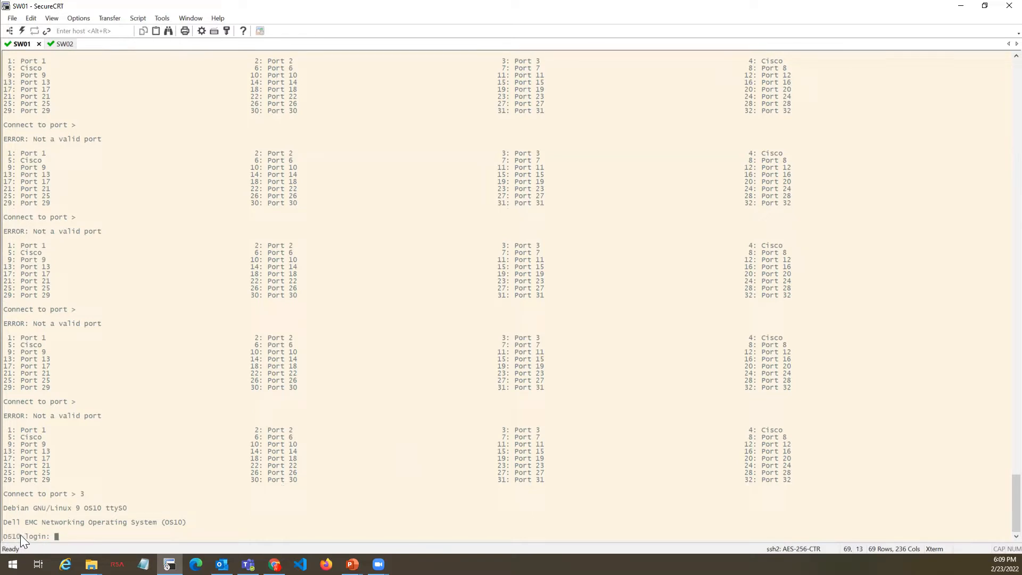
{"action": "mouse_move", "coordinate": [62, 540]}
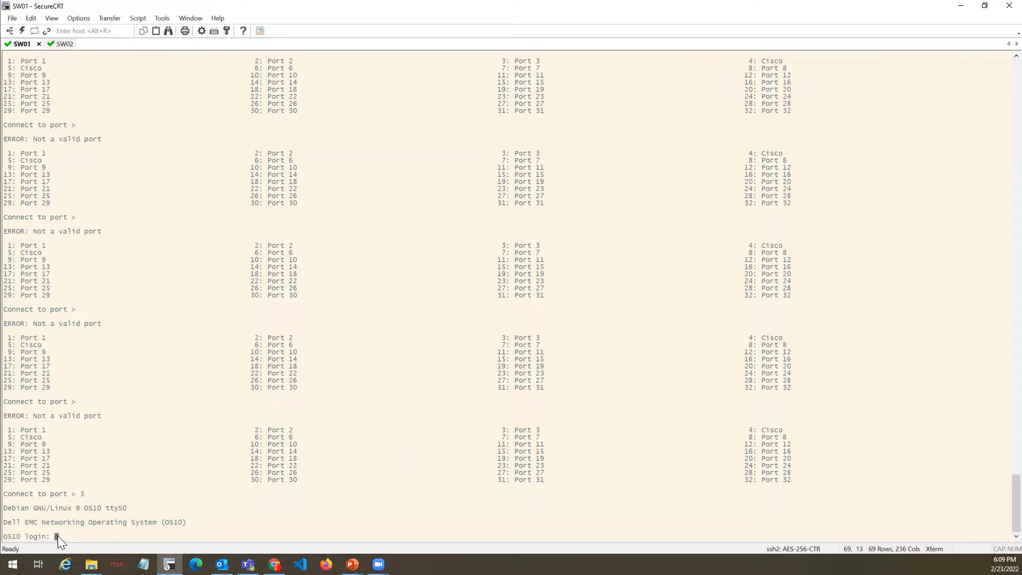
{"action": "type", "text": "admin"}
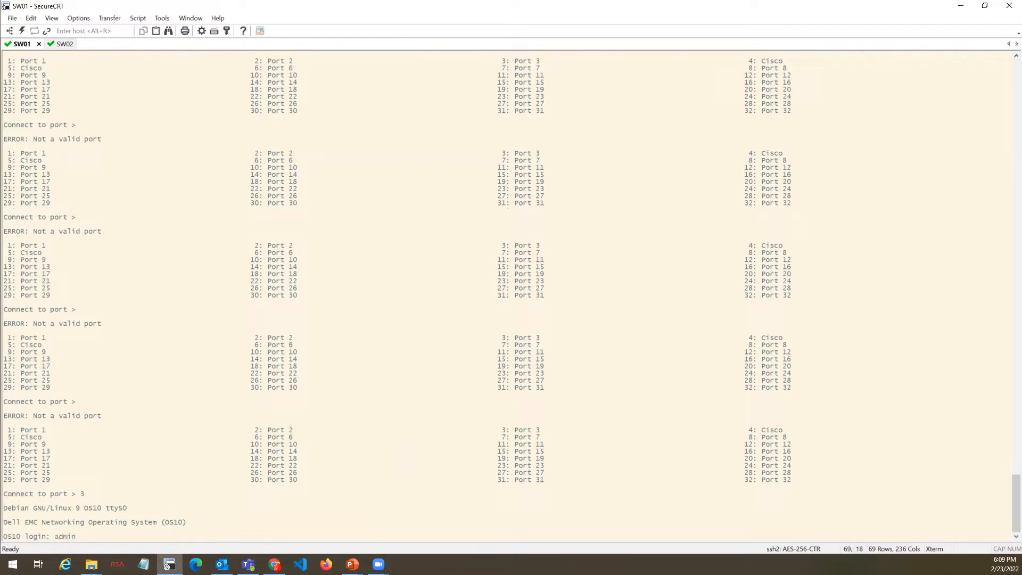
{"action": "key", "text": "Return"}
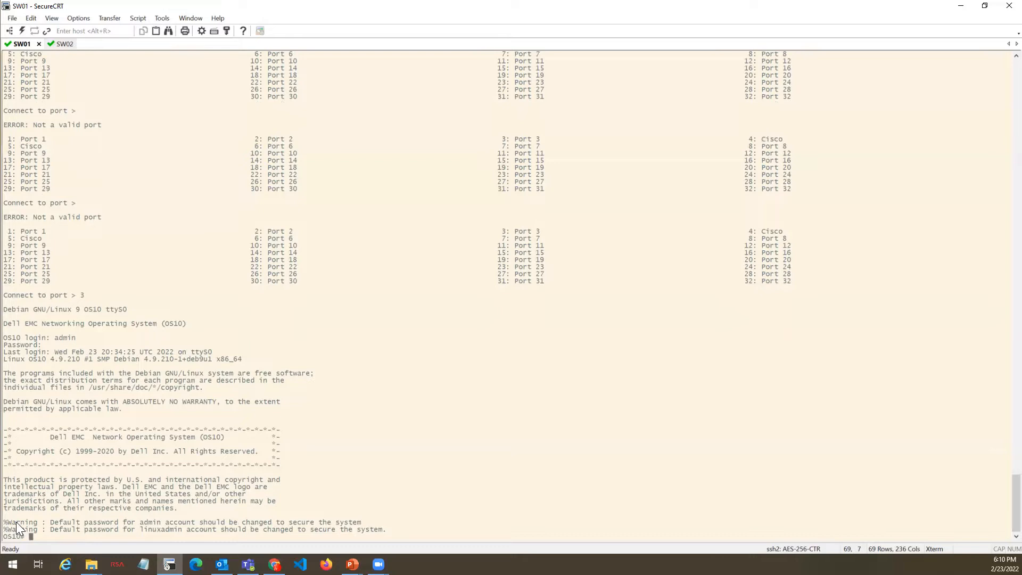
{"action": "left_click", "coordinate": [13, 528]}
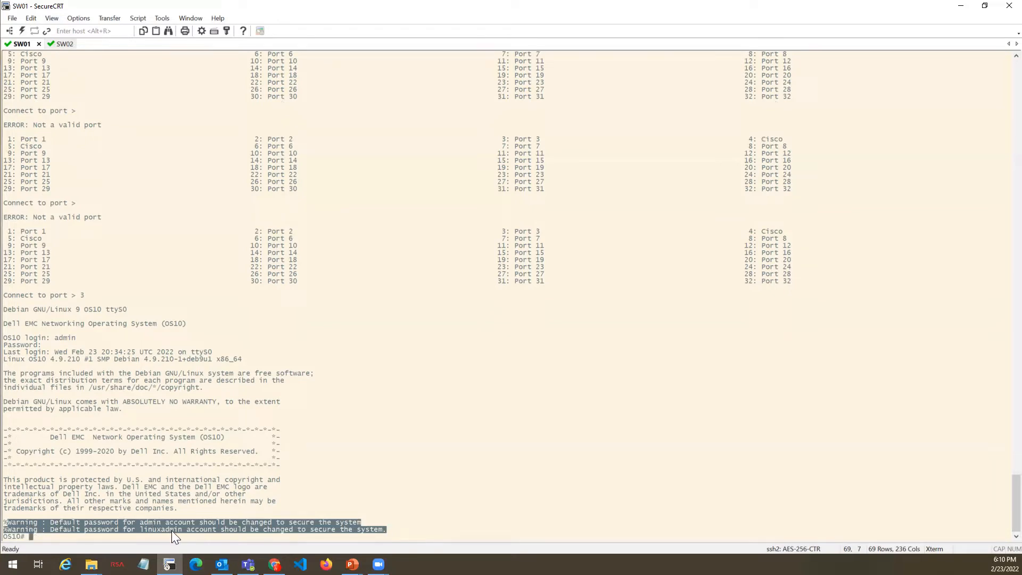
{"action": "mouse_move", "coordinate": [309, 528]}
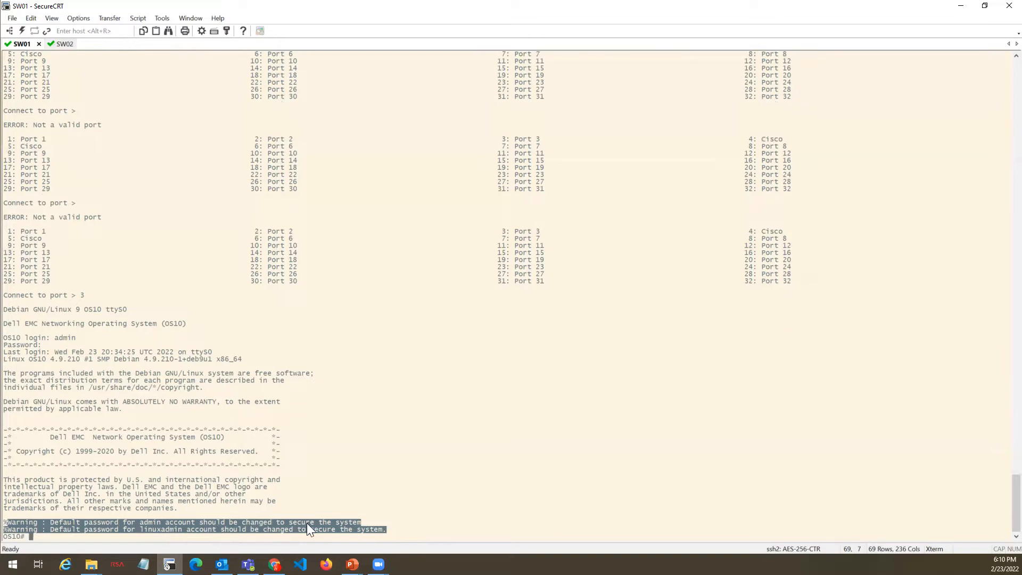
{"action": "mouse_move", "coordinate": [245, 528]}
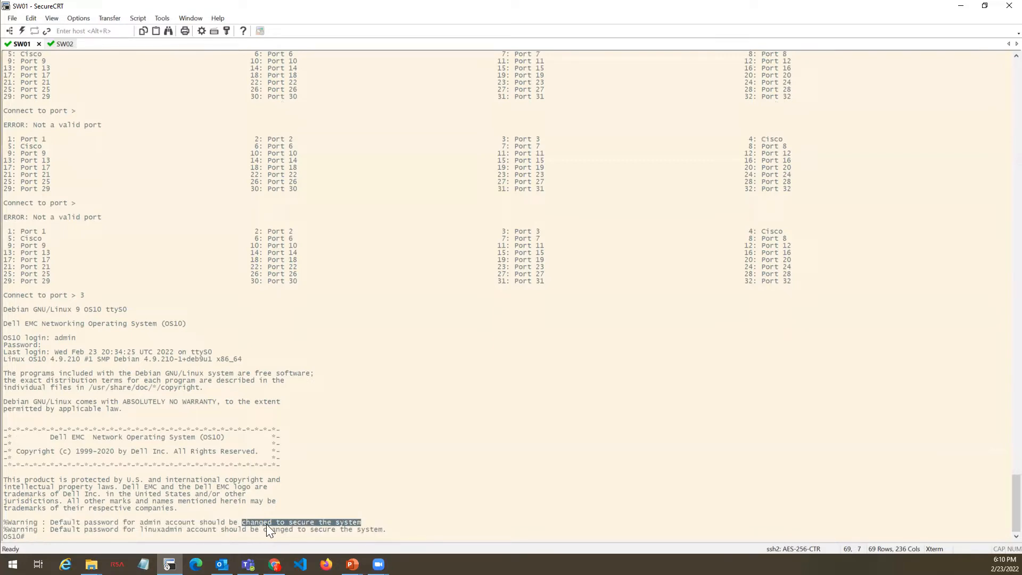
{"action": "mouse_move", "coordinate": [385, 523]}
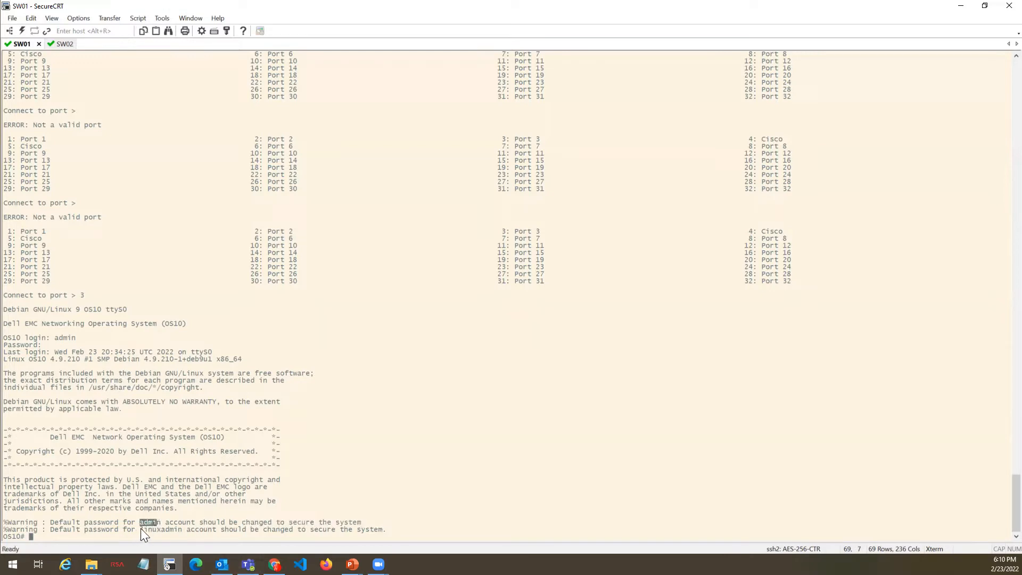
{"action": "double_click", "coordinate": [161, 529]}
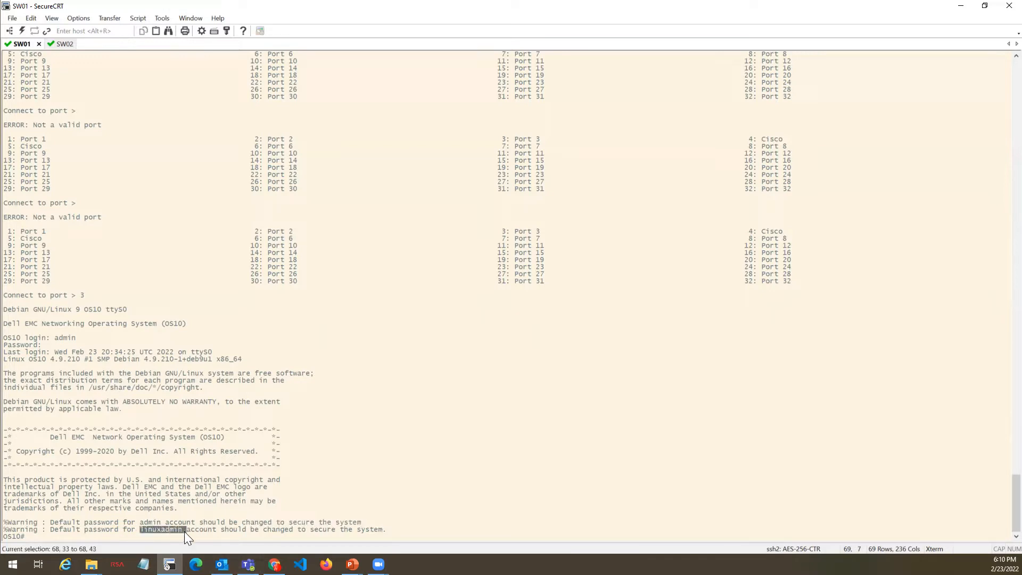
{"action": "left_click", "coordinate": [353, 439]}
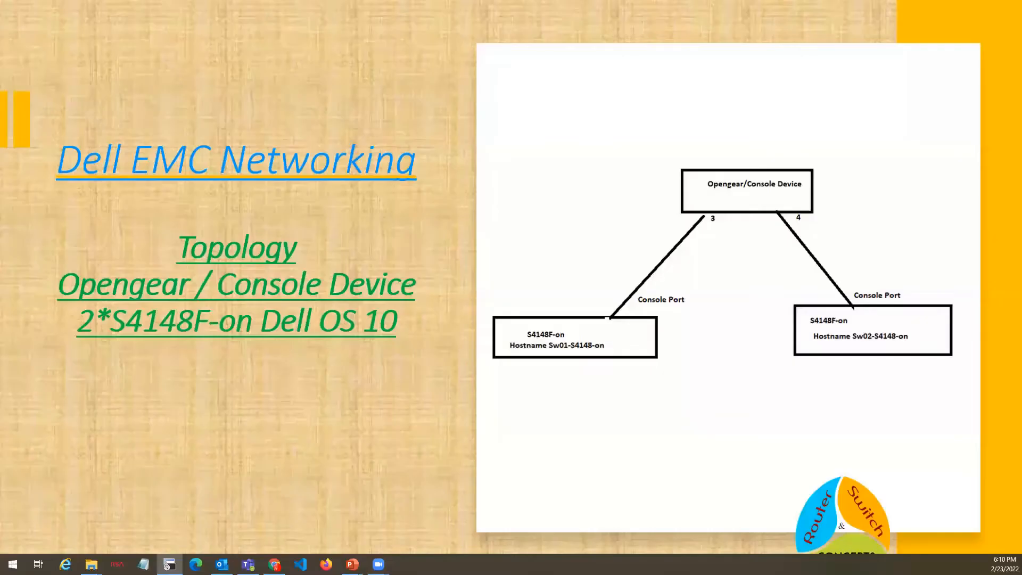
- Return focus to the SW01 console session after reviewing the topology slide
{"action": "left_click", "coordinate": [167, 564]}
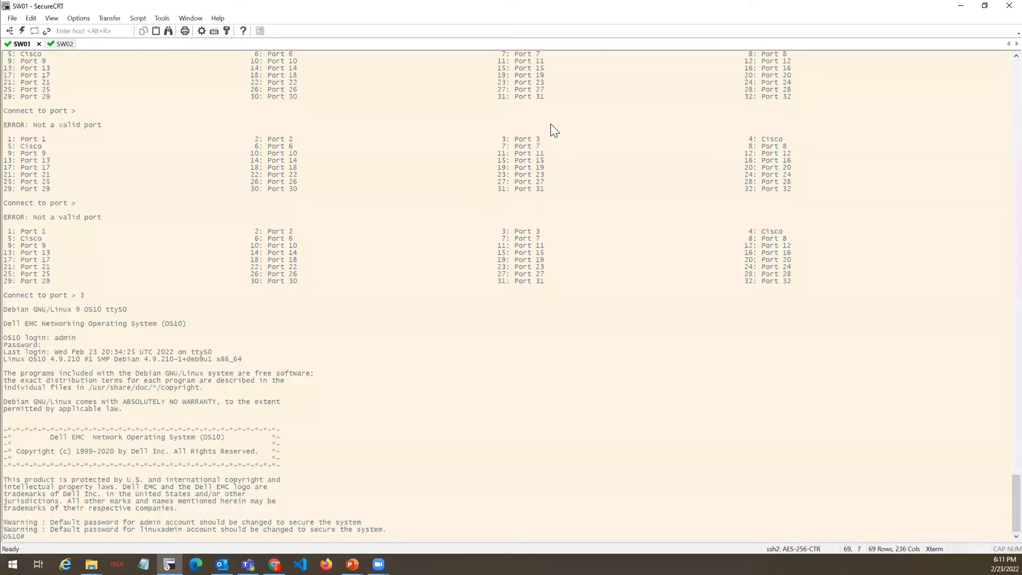
{"action": "mouse_move", "coordinate": [476, 364]}
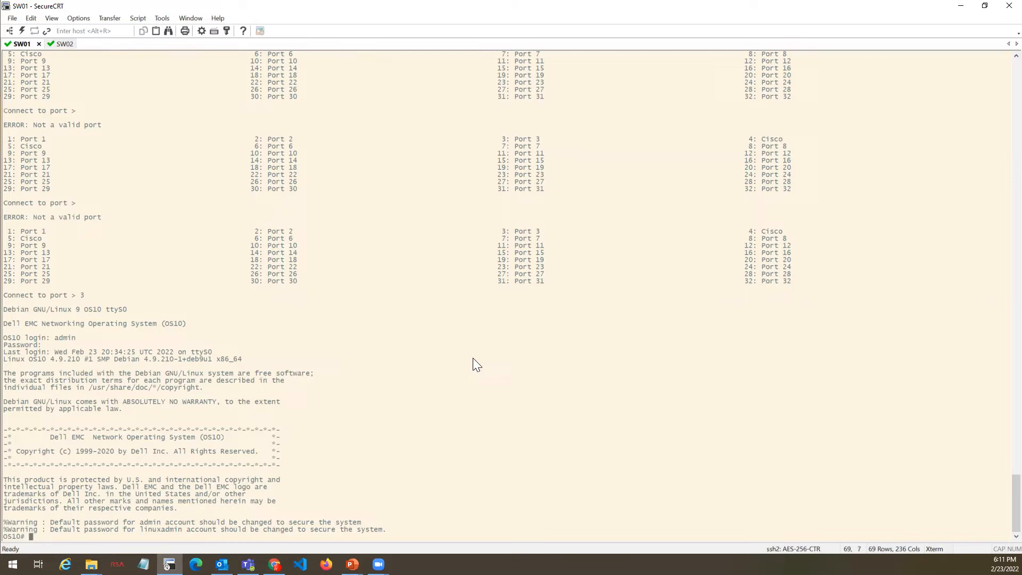
- Enter global configuration mode with 'configure terminal' and list the available config commands
{"action": "type", "text": "configure t"}
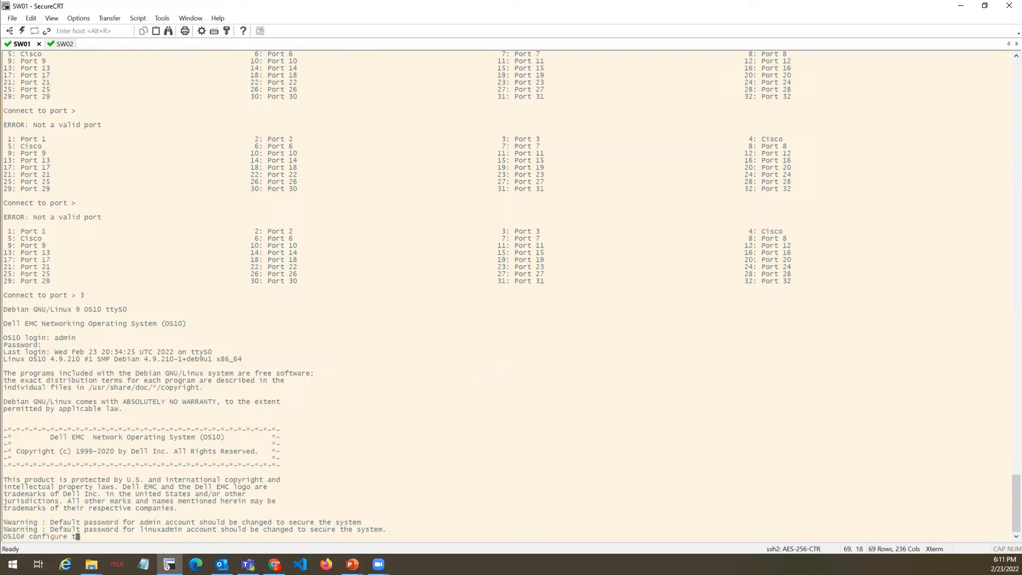
{"action": "type", "text": "erminal"}
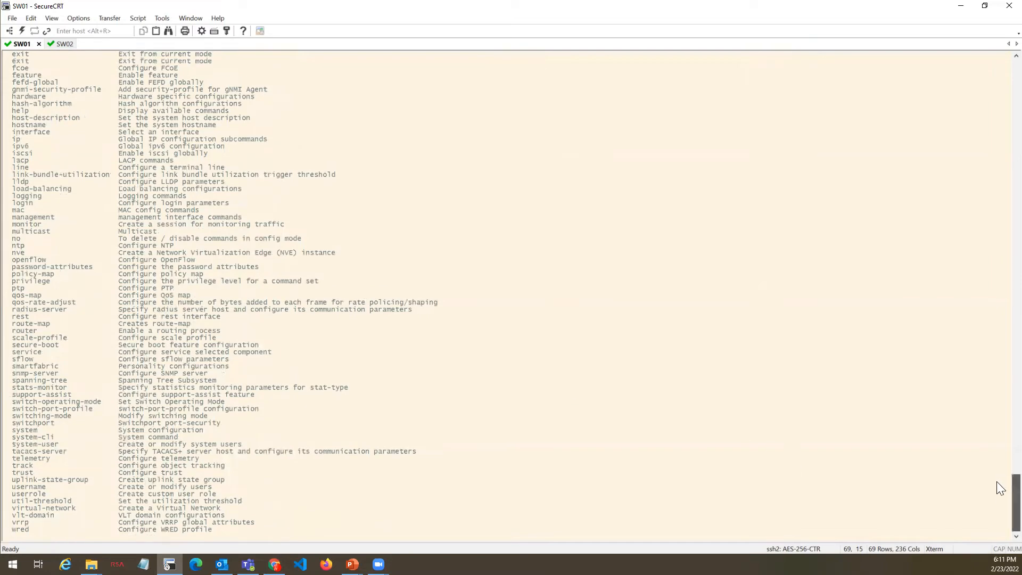
{"action": "scroll", "scroll_direction": "up", "scroll_amount": 3}
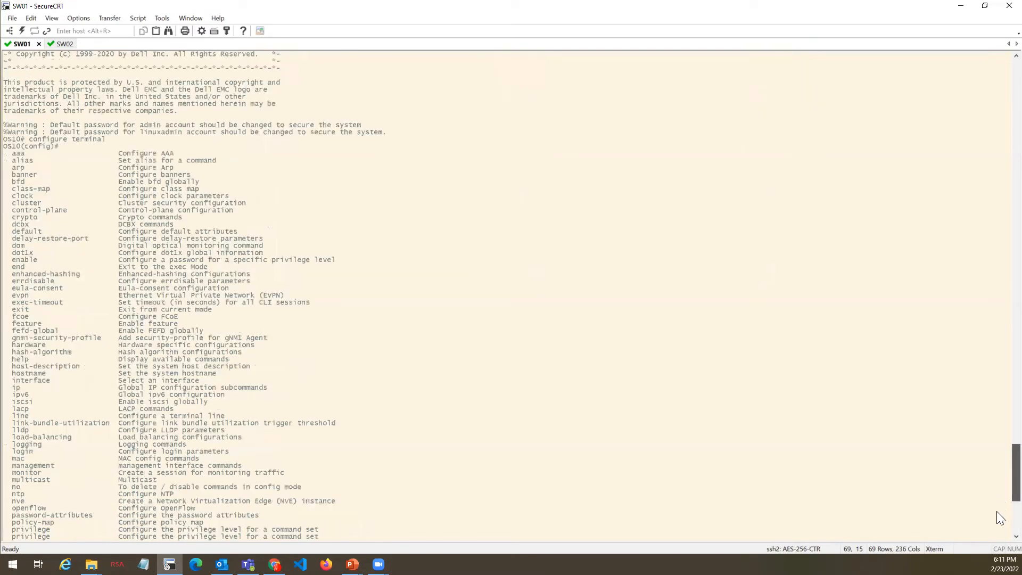
{"action": "scroll", "scroll_direction": "down", "scroll_amount": 3}
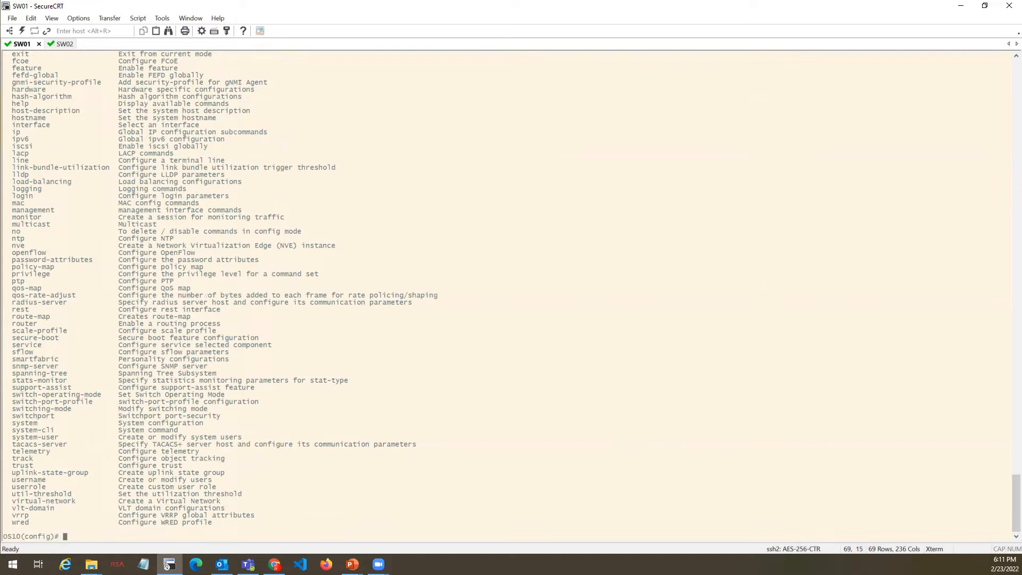
{"action": "type", "text": "h"}
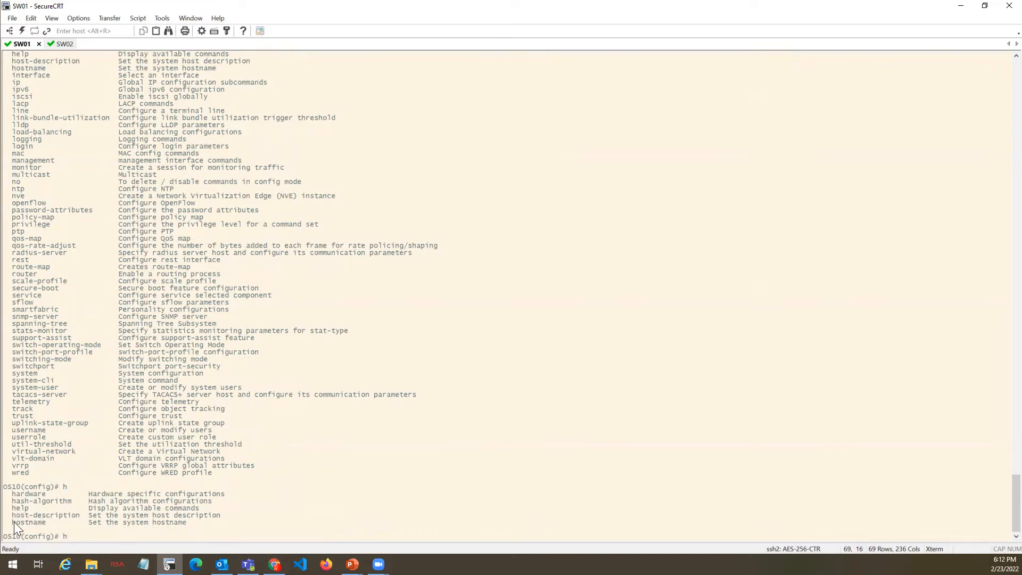
{"action": "mouse_move", "coordinate": [109, 529]}
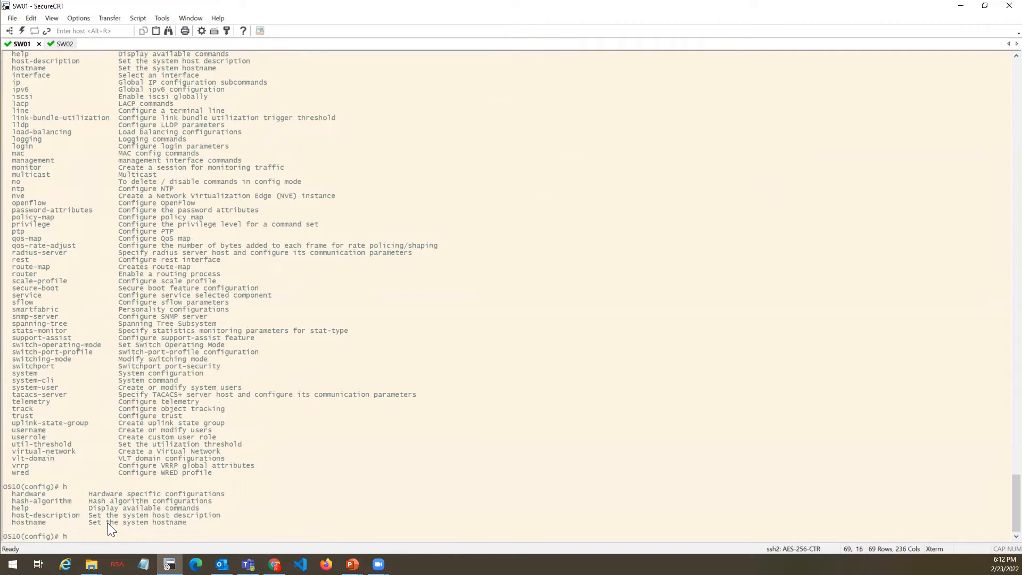
- Set the first switch's hostname to SW01-S4148F-ON so the config prompt shows the new name
{"action": "type", "text": "ostn"}
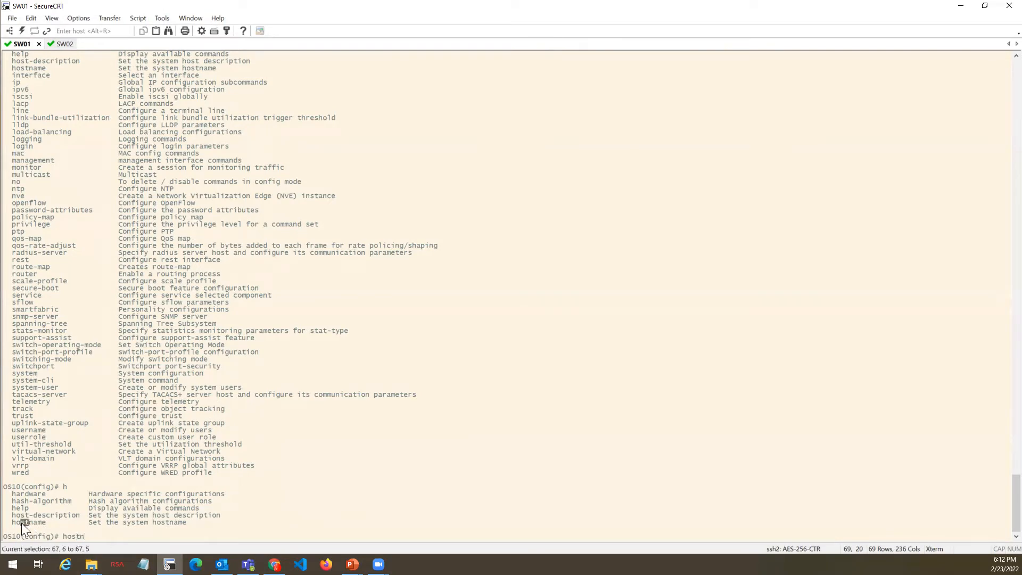
{"action": "double_click", "coordinate": [22, 515]}
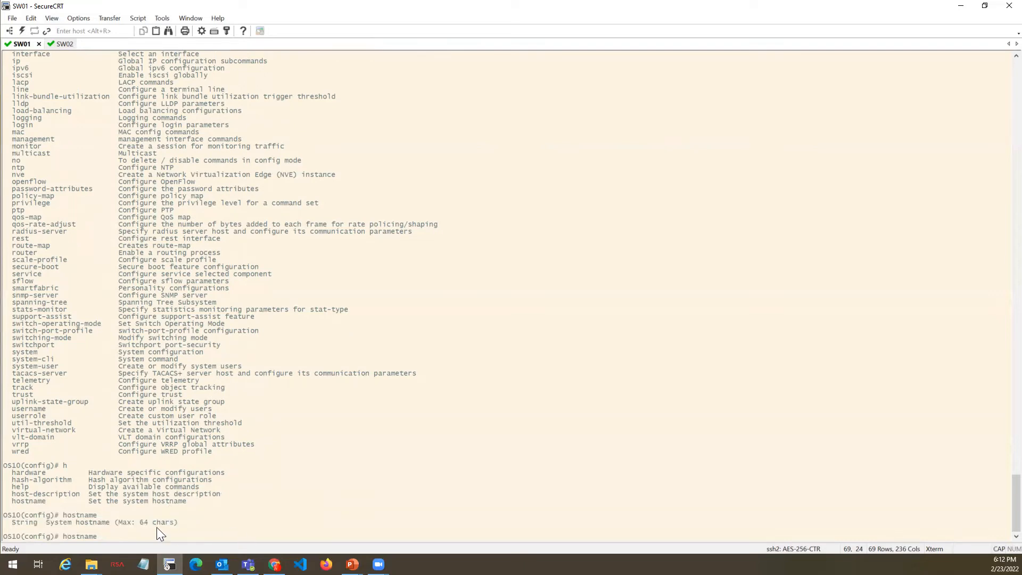
{"action": "double_click", "coordinate": [128, 522]}
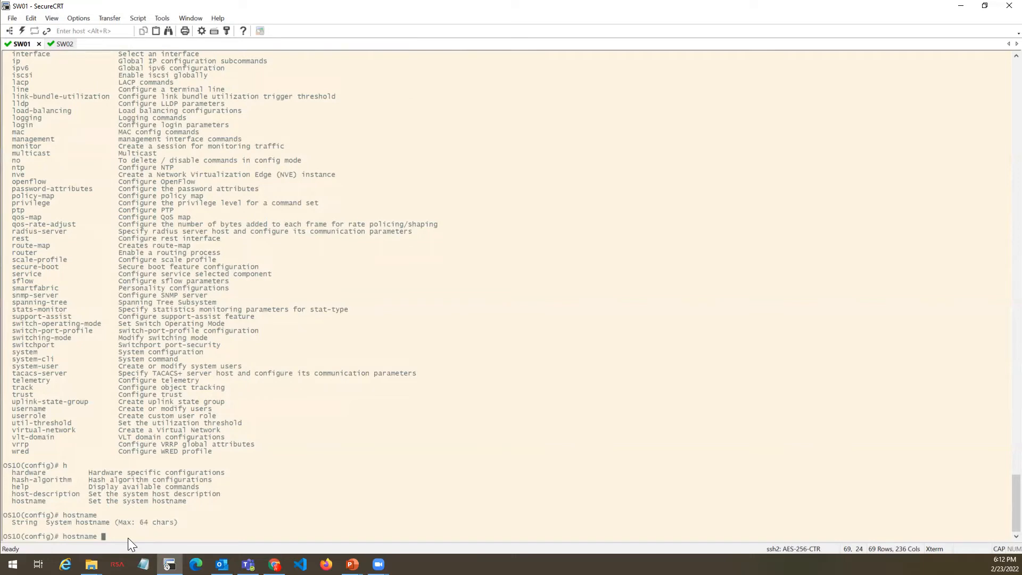
{"action": "mouse_move", "coordinate": [114, 542]}
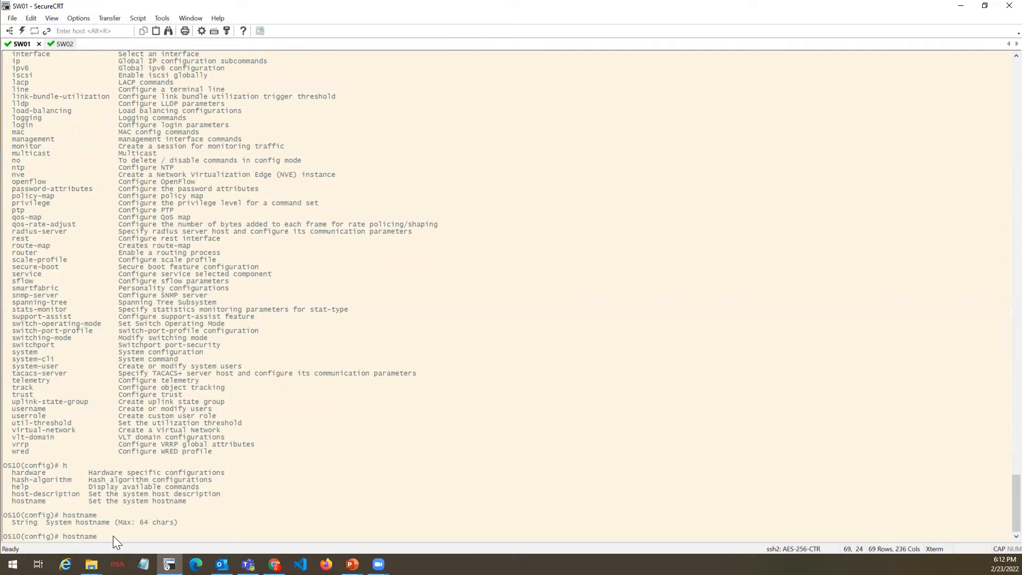
{"action": "mouse_move", "coordinate": [116, 541]}
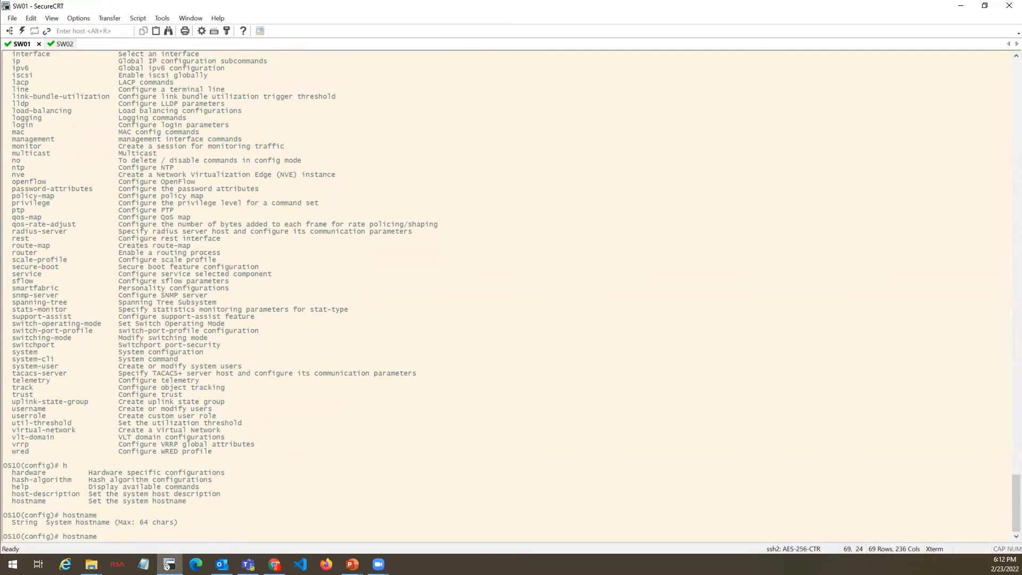
{"action": "type", "text": "SW0"}
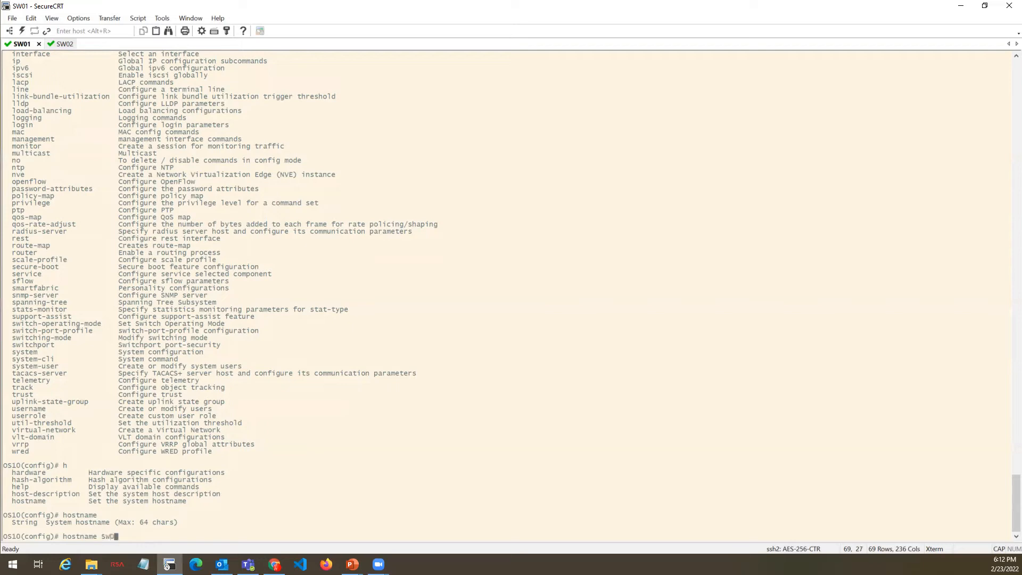
{"action": "type", "text": "1"}
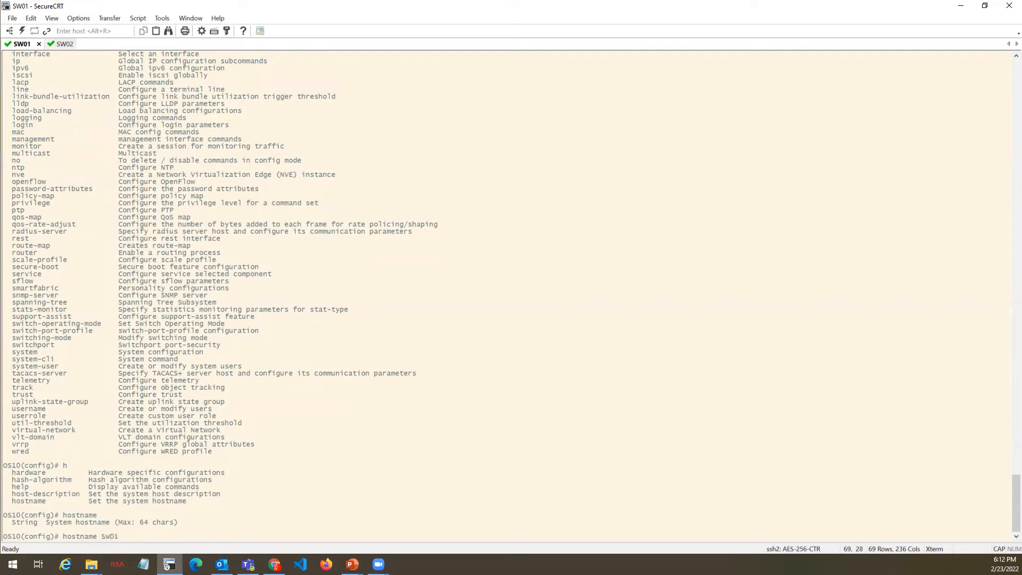
{"action": "type", "text": "-S41"}
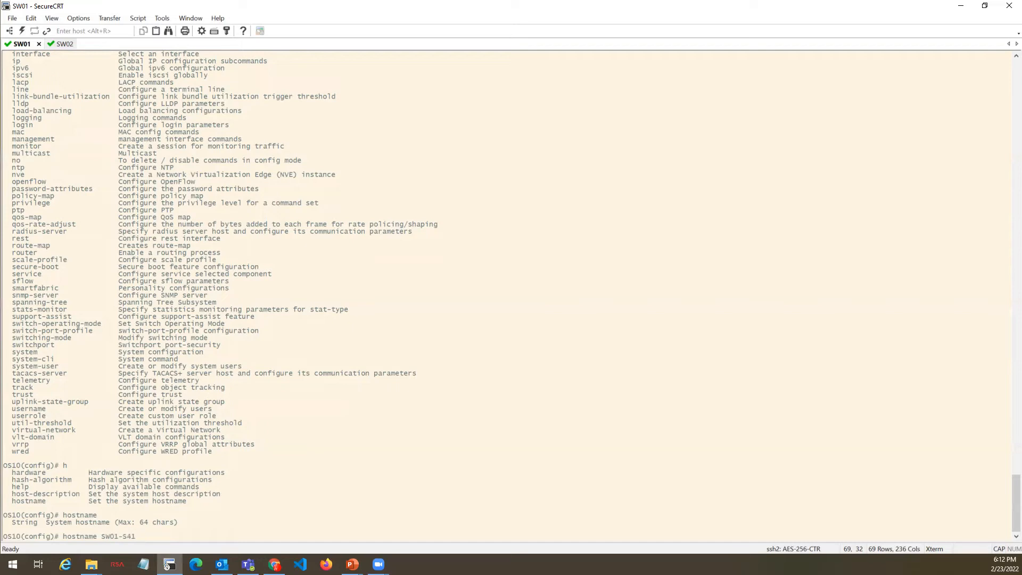
{"action": "type", "text": "48-"}
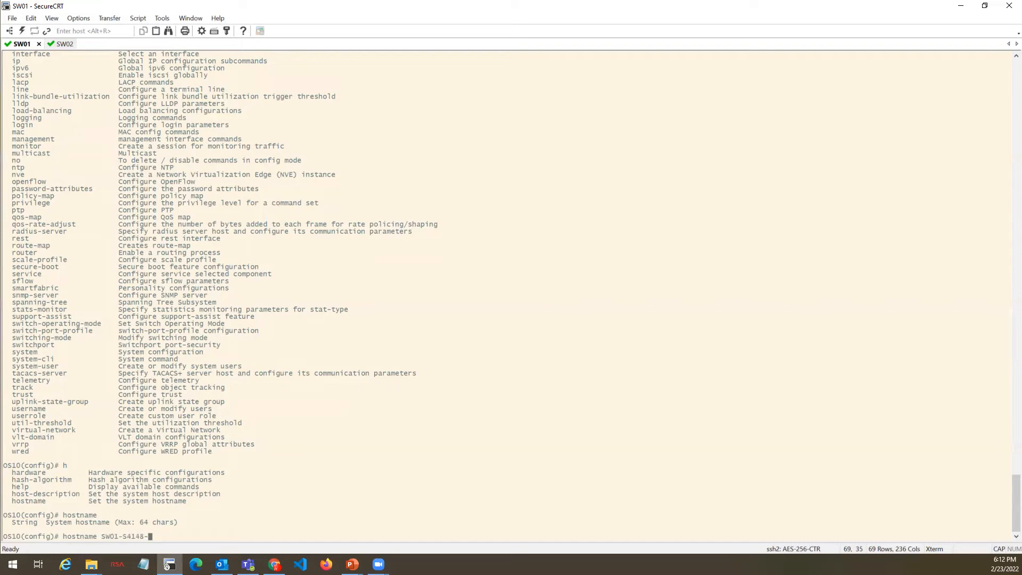
{"action": "type", "text": "F"}
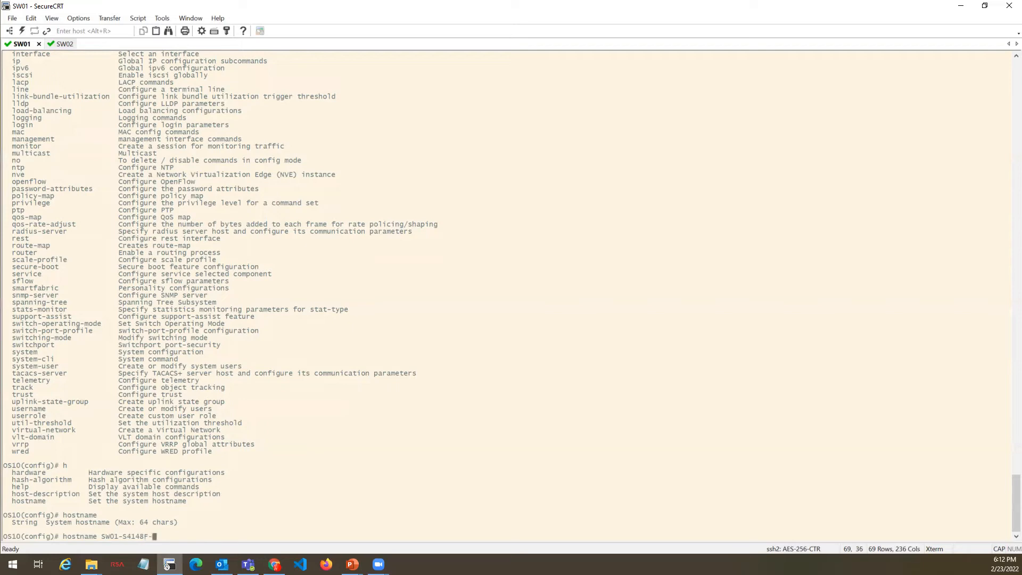
{"action": "type", "text": "ON"}
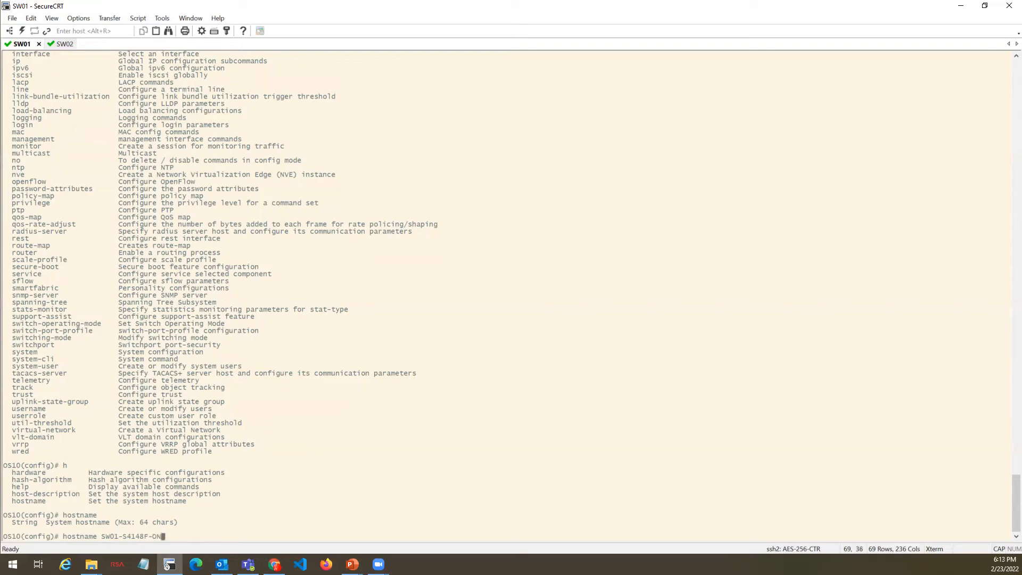
{"action": "key", "text": "Return"}
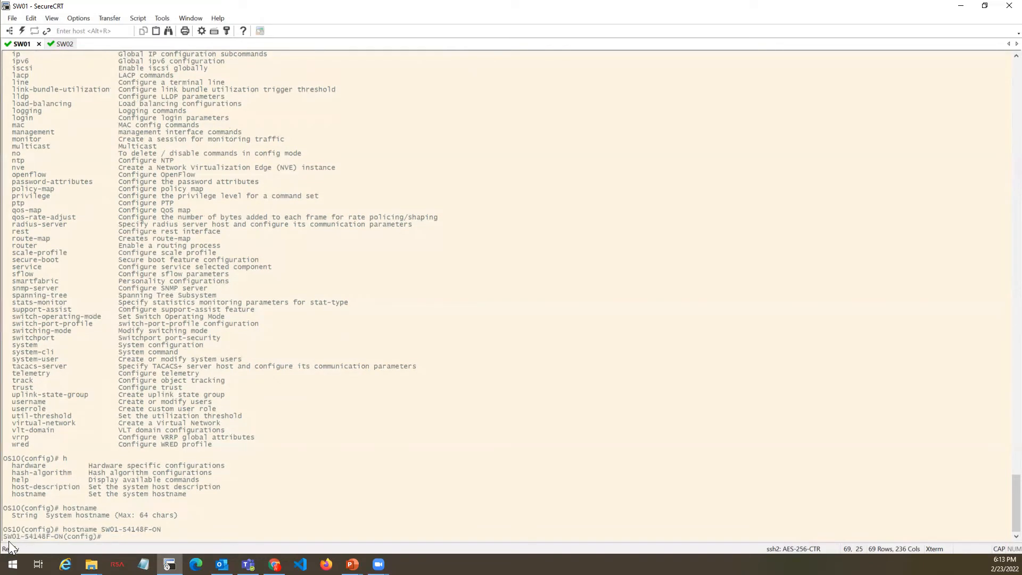
{"action": "mouse_move", "coordinate": [63, 540]}
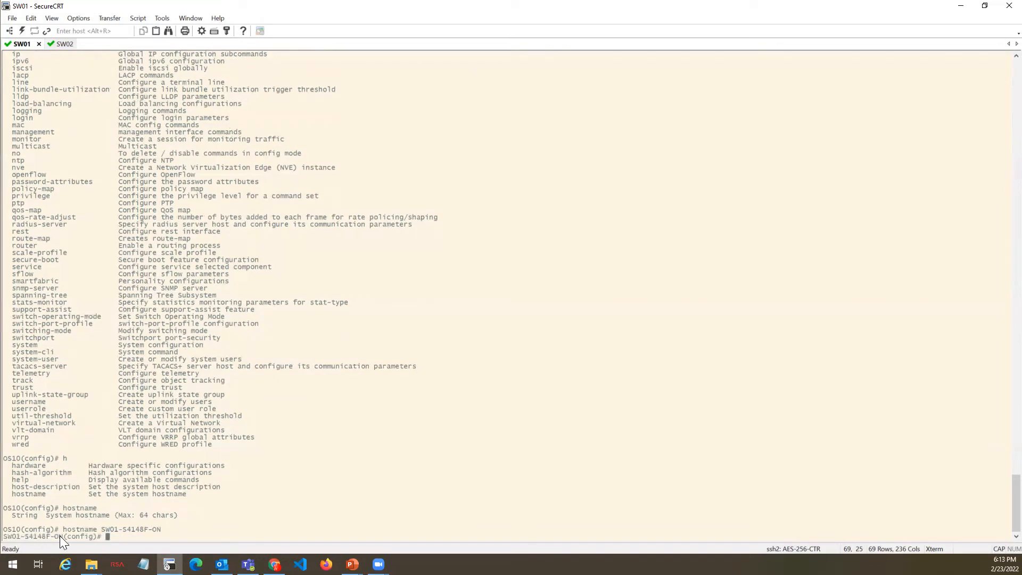
{"action": "mouse_move", "coordinate": [117, 541]}
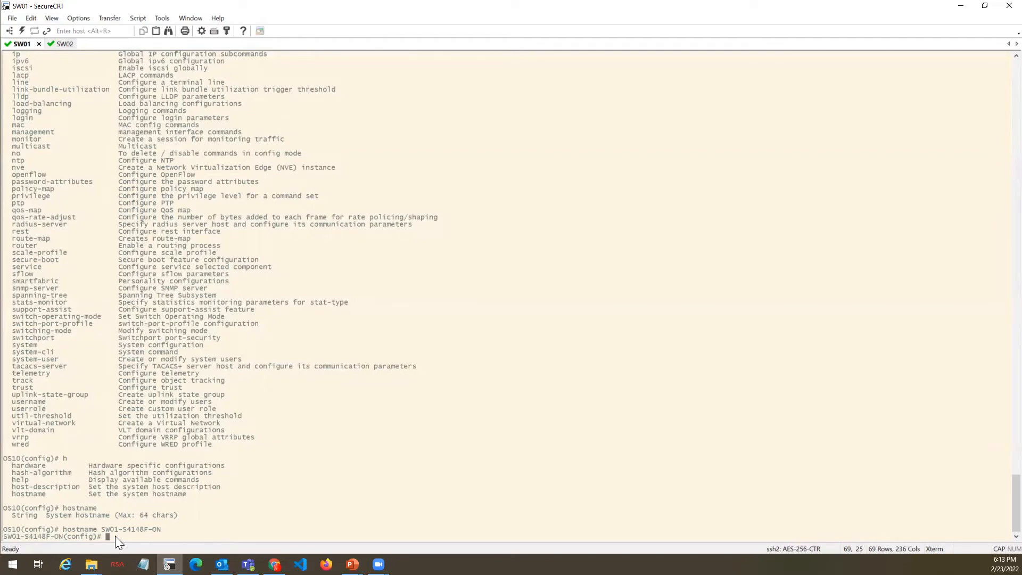
{"action": "type", "text": "DO"}
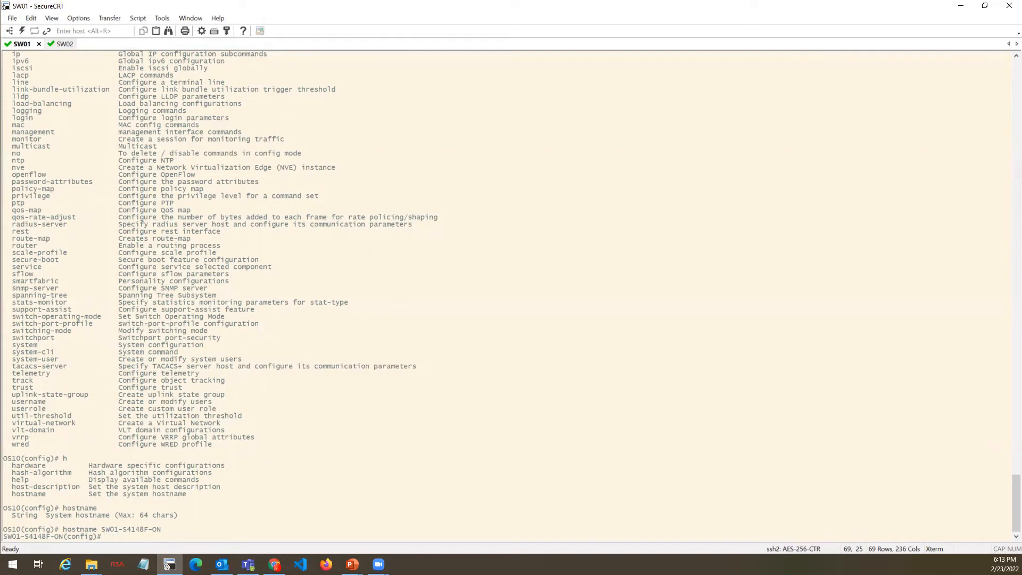
- Attempt 'do write memory' from configuration mode, which fails
{"action": "type", "text": "do"}
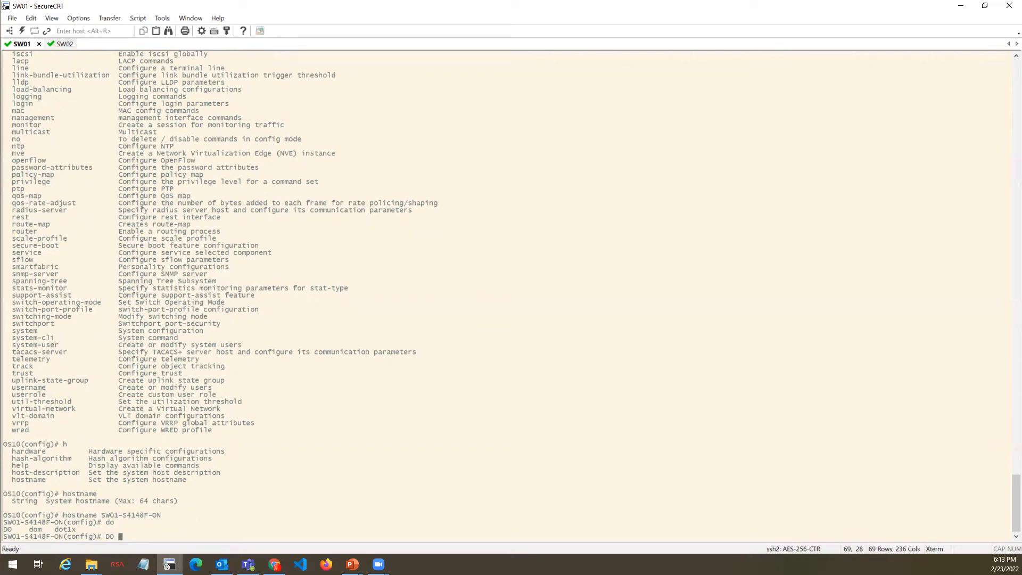
{"action": "type", "text": "w"}
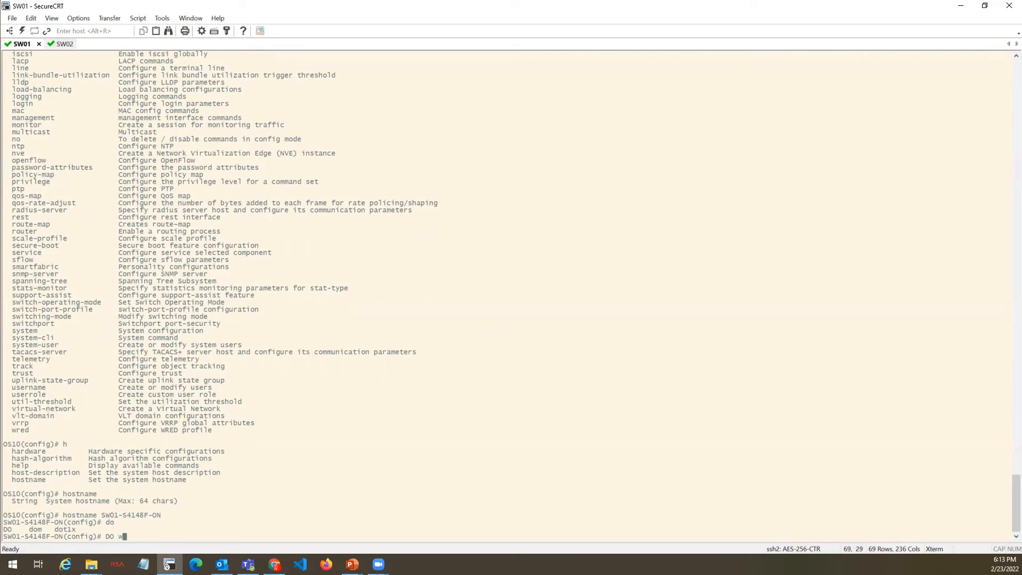
{"action": "type", "text": "rite"}
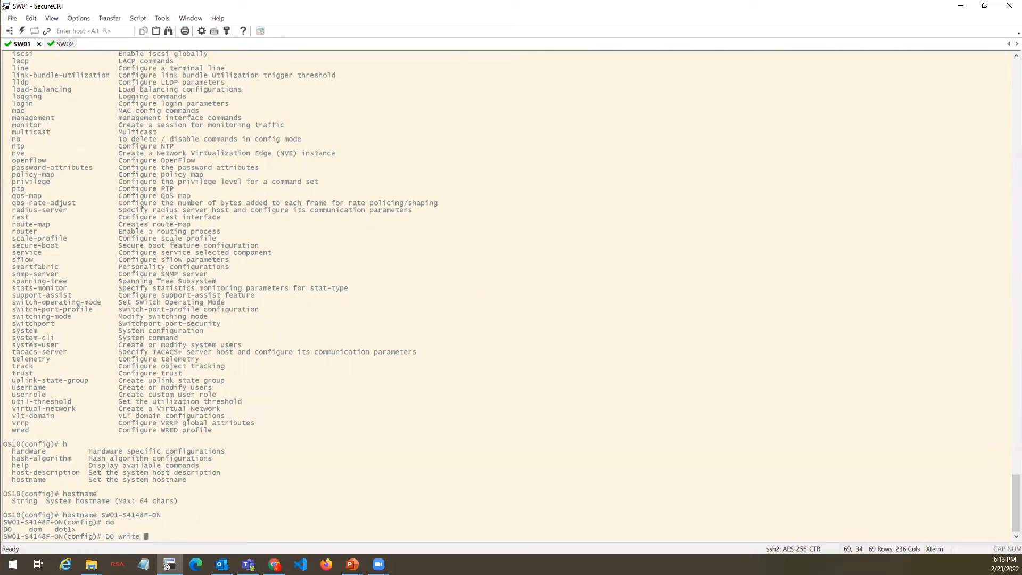
{"action": "key", "text": "Return"}
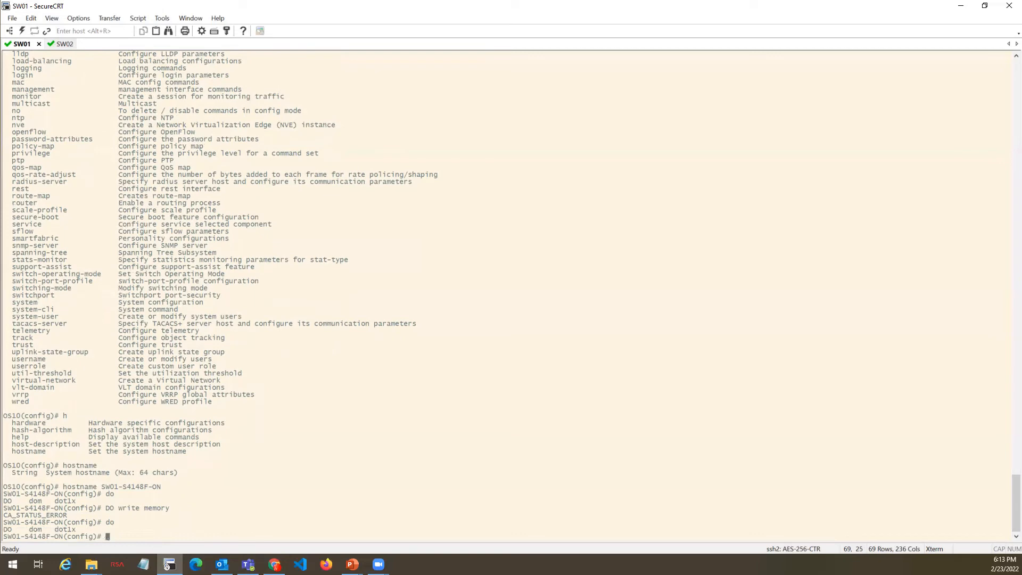
- Leave configuration mode with 'end' and save the configuration with 'write memory'
{"action": "type", "text": "end"}
{"action": "type", "text": "write memory"}
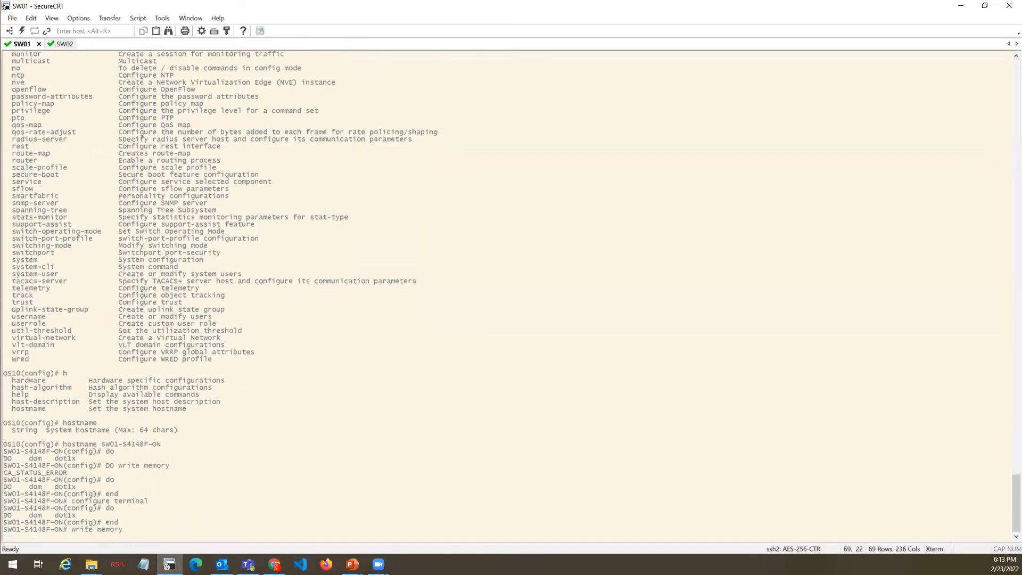
{"action": "key", "text": "Return"}
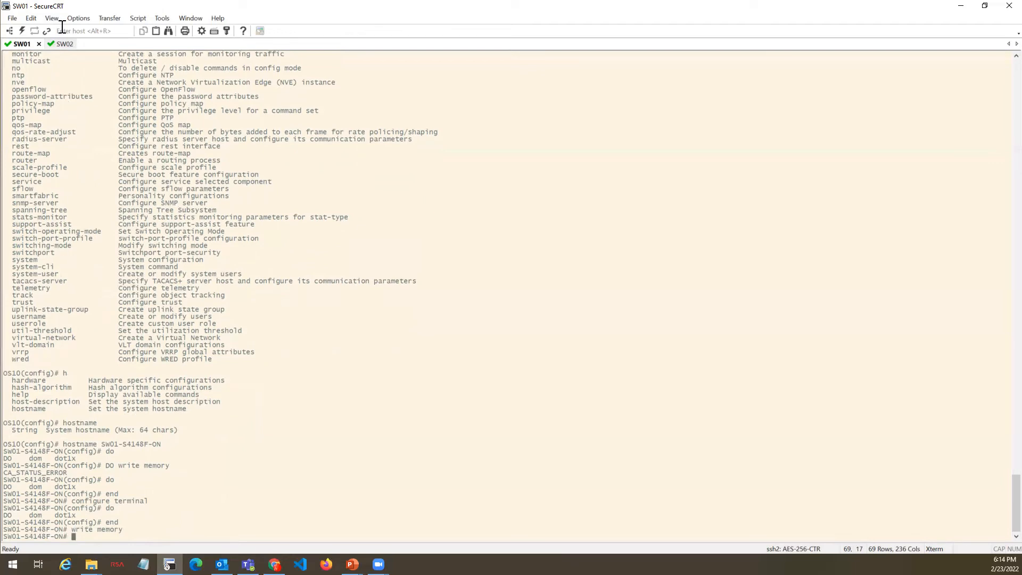
- In the SW02 session, connect to console port 4 and log in to the second switch as admin
{"action": "left_click", "coordinate": [58, 44]}
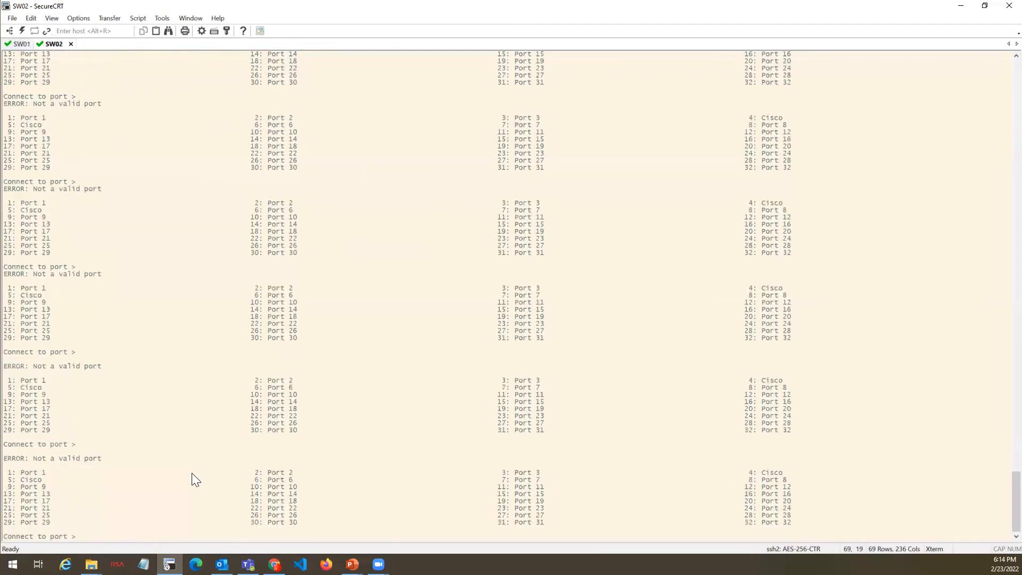
{"action": "left_click", "coordinate": [81, 536]}
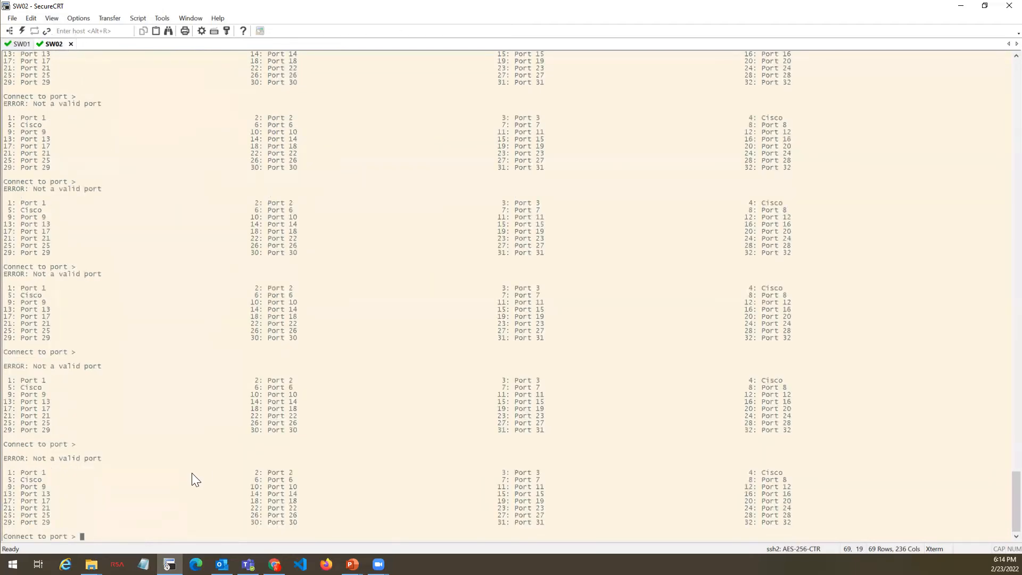
{"action": "type", "text": "4"}
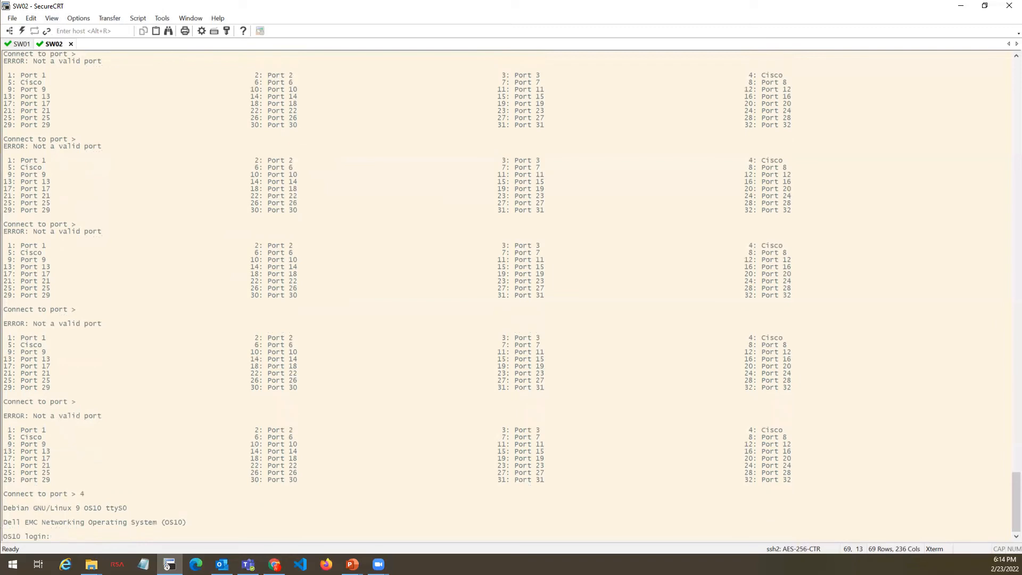
{"action": "type", "text": "admin"}
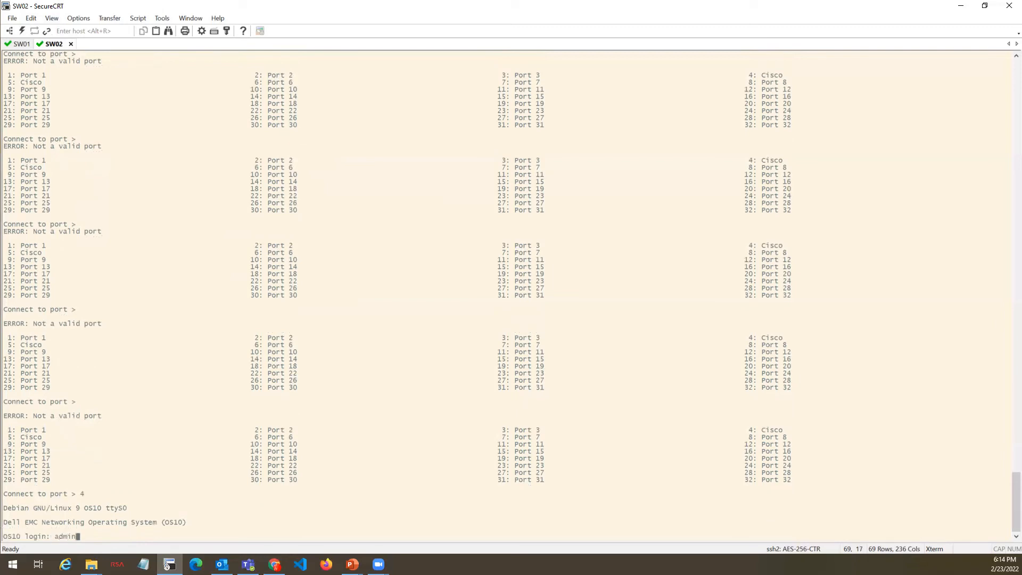
{"action": "key", "text": "Return"}
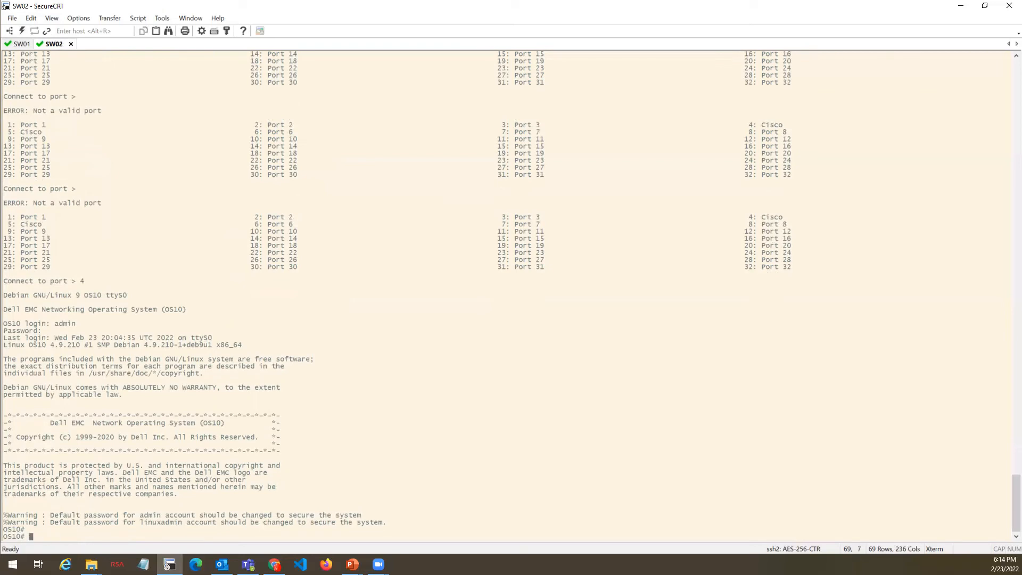
- Enter configuration mode and set the second switch's hostname to SW02-S4148F-ON
{"action": "type", "text": "configure terminal"}
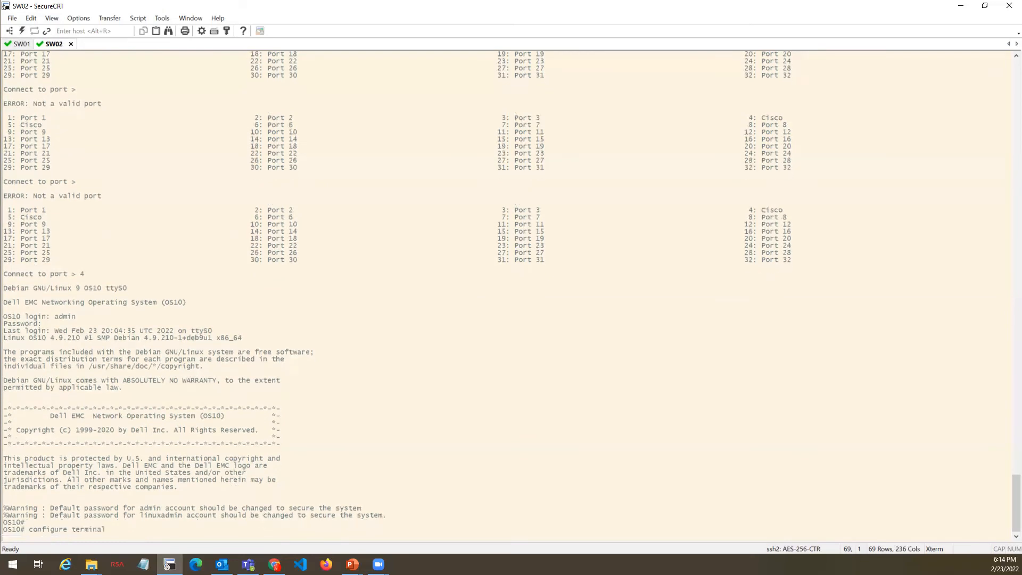
{"action": "type", "text": "hostname"}
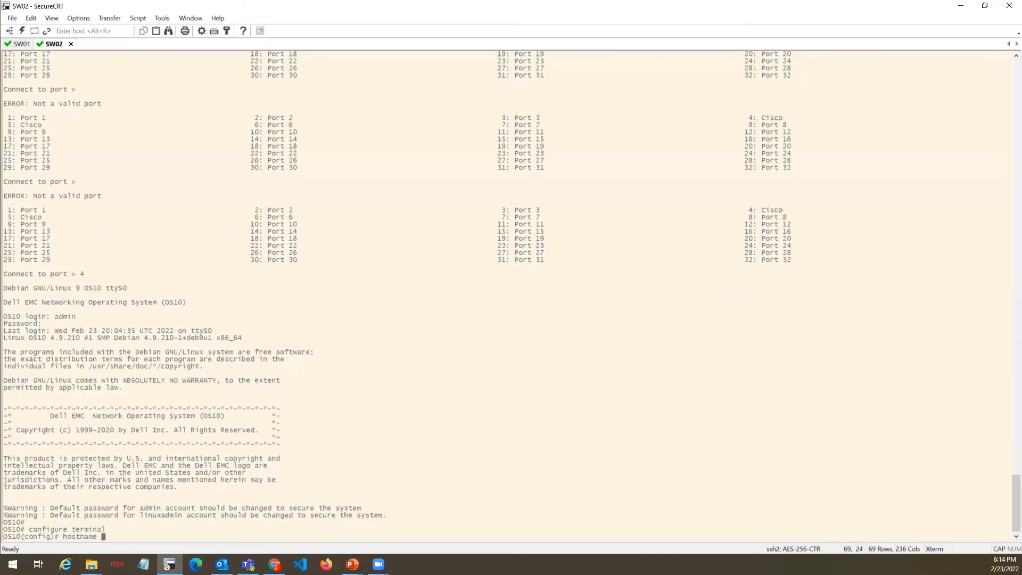
{"action": "type", "text": "SW03"}
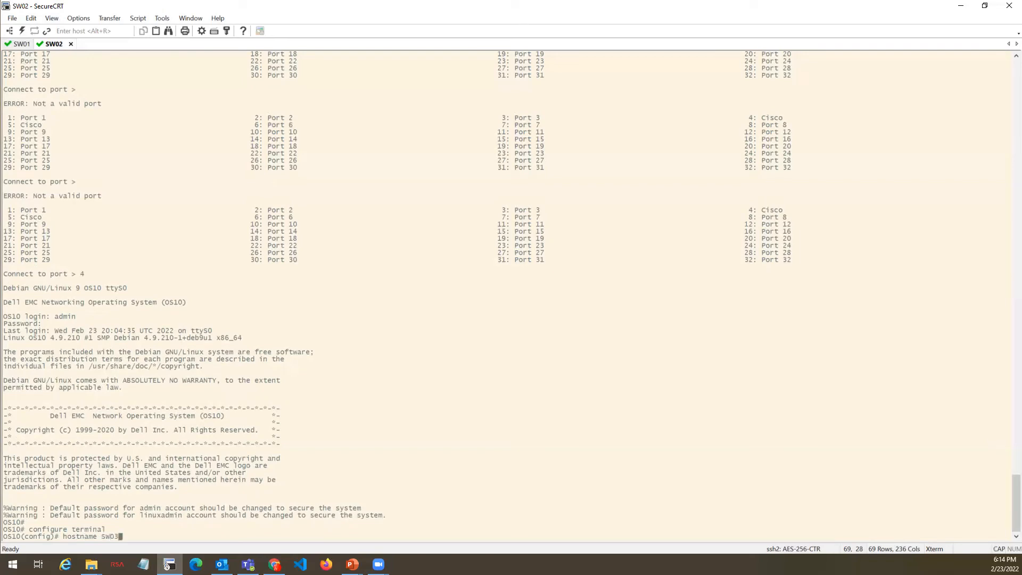
{"action": "type", "text": "sw02-"}
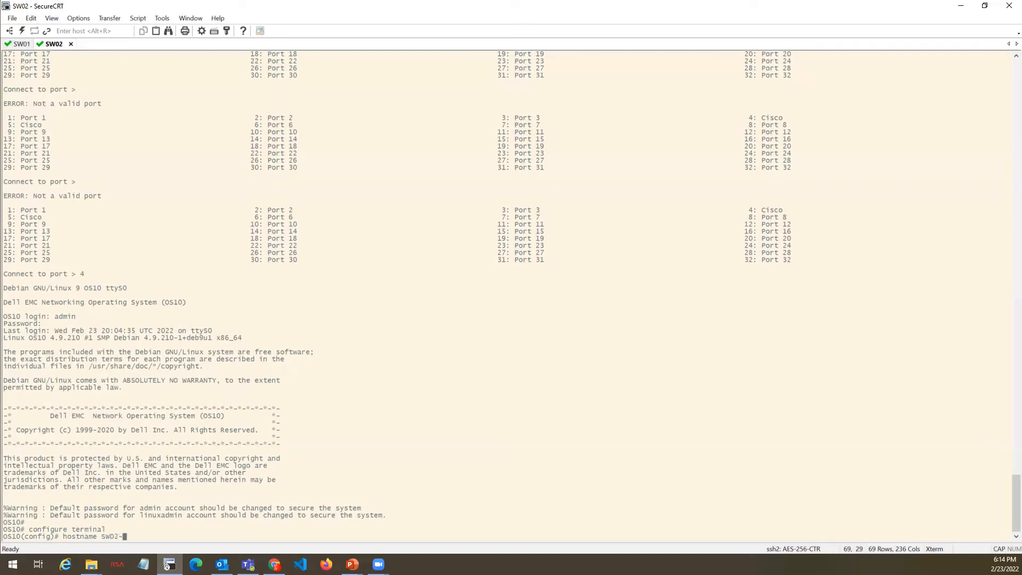
{"action": "type", "text": "S414"}
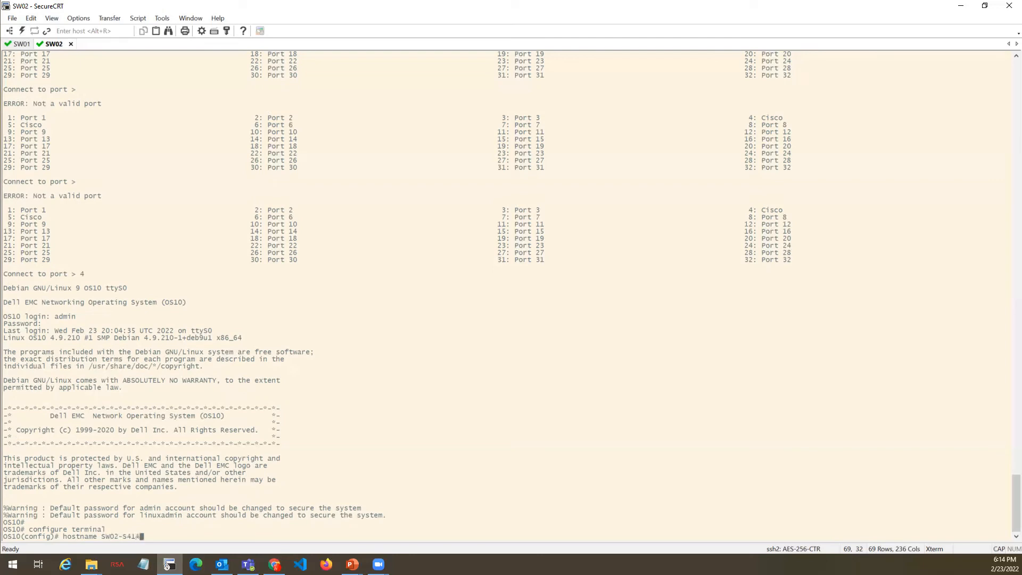
{"action": "type", "text": "8F-DN"}
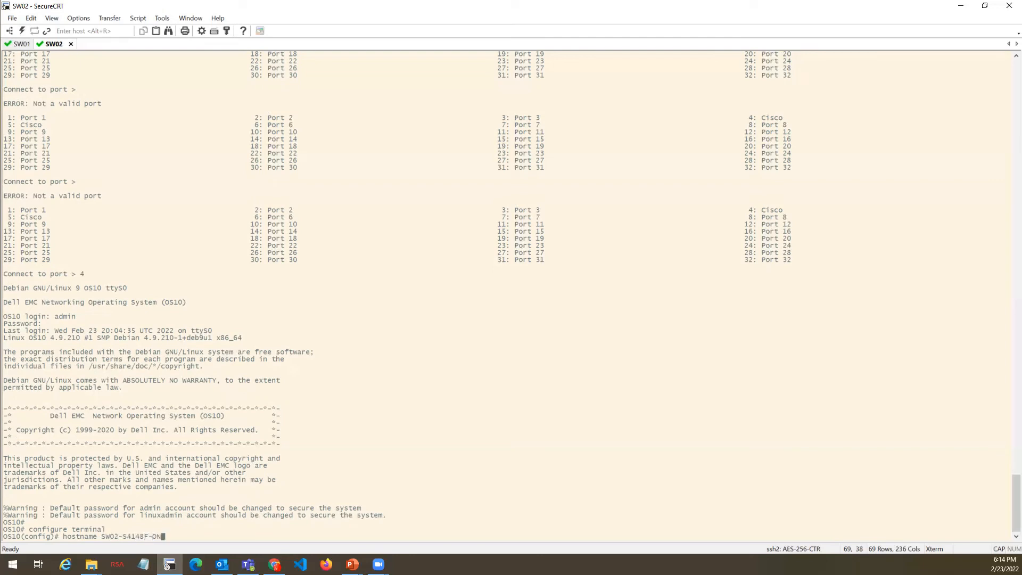
{"action": "key", "text": "Return"}
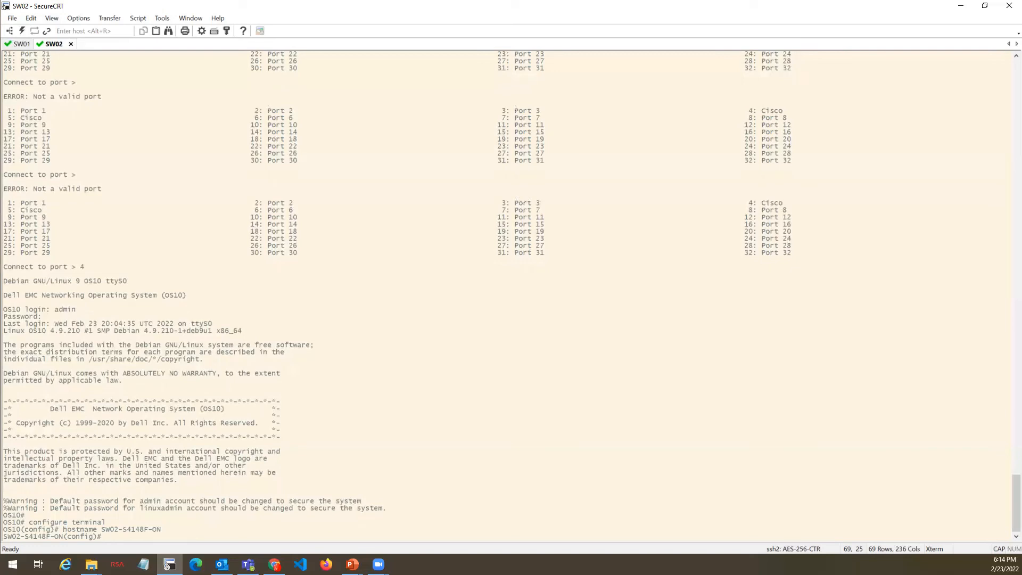
- Exit configuration mode and save SW02-S4148F-ON's configuration with 'write memory'
{"action": "type", "text": "D"}
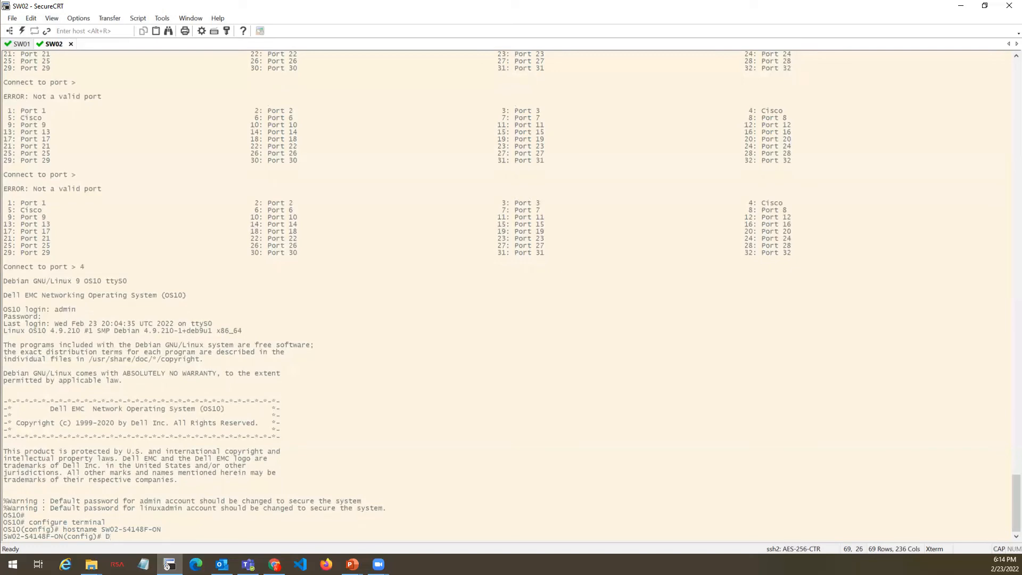
{"action": "key", "text": "Backspace"}
{"action": "type", "text": "write"}
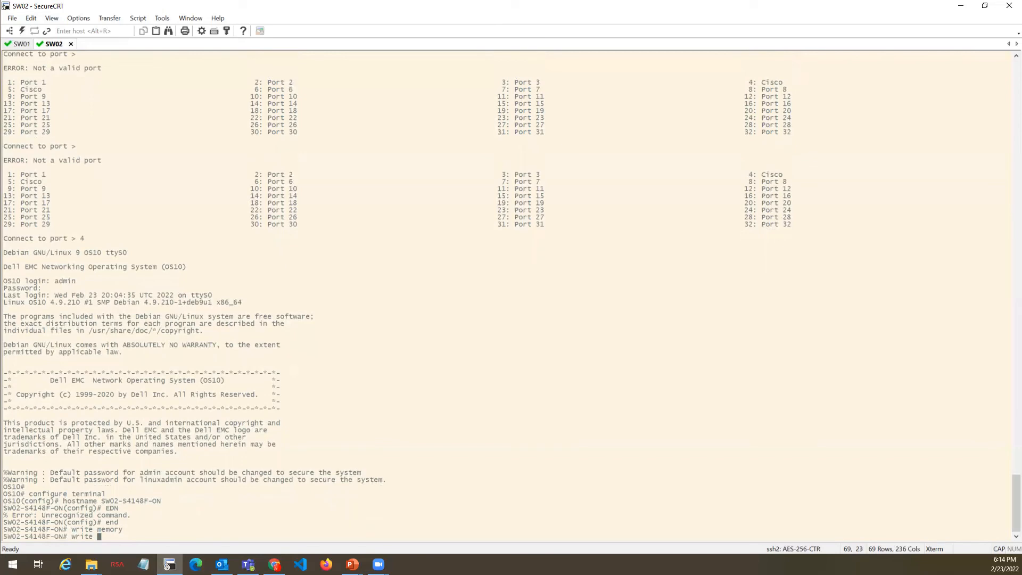
{"action": "type", "text": "memory"}
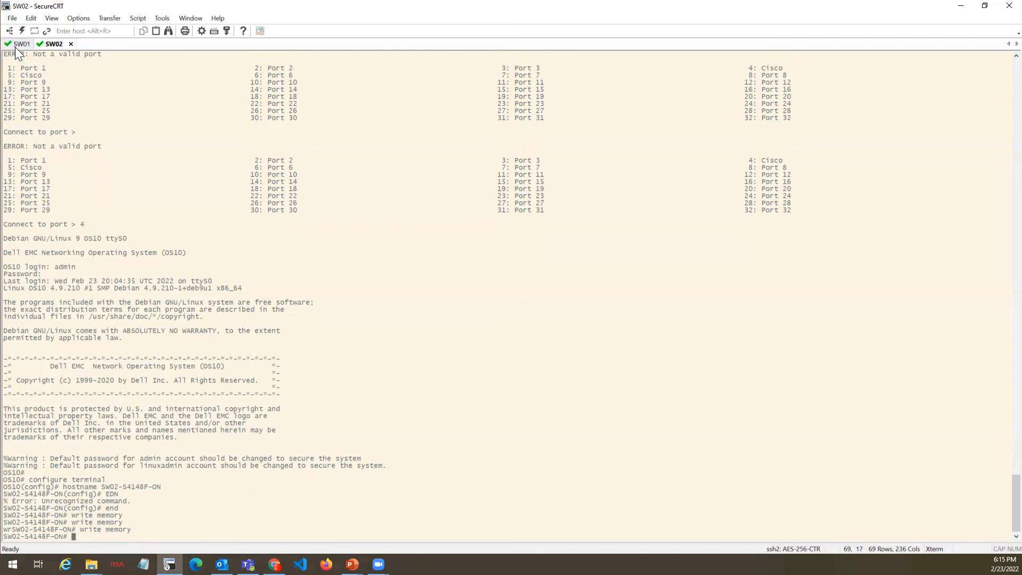
- Return to the SW01 session showing SW01-S4148F-ON at its exec prompt
{"action": "left_click", "coordinate": [21, 43]}
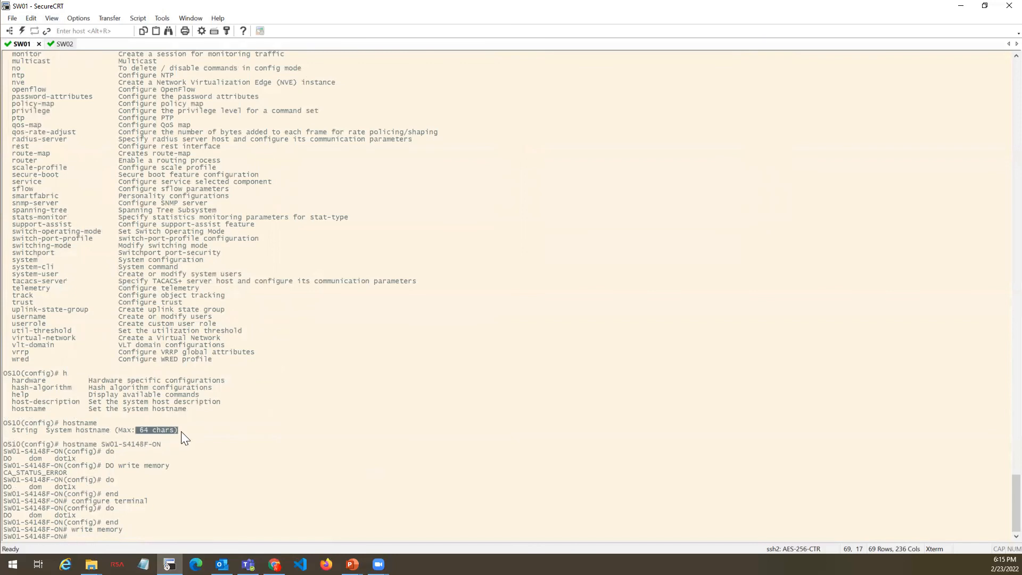
{"action": "mouse_move", "coordinate": [98, 463]}
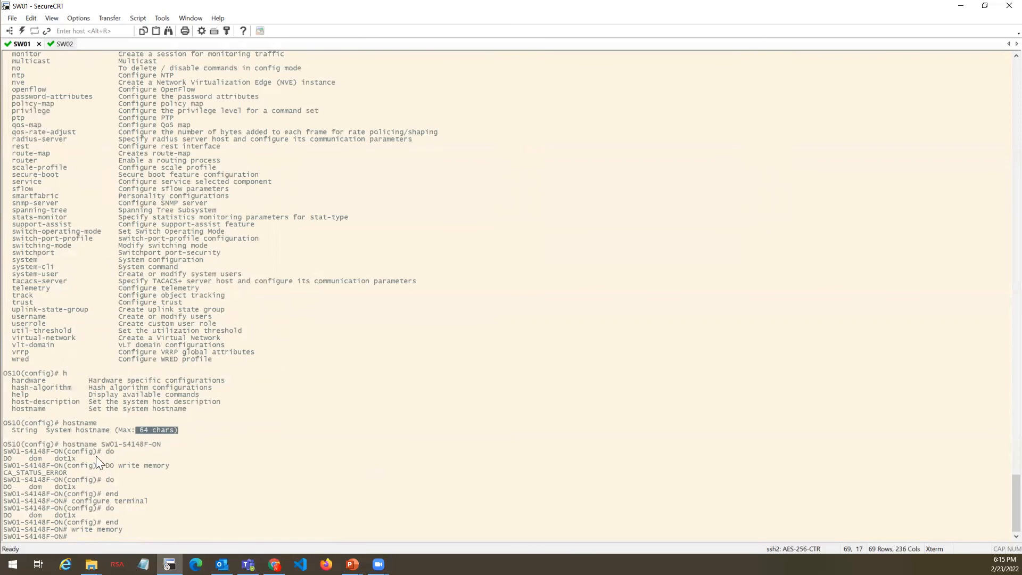